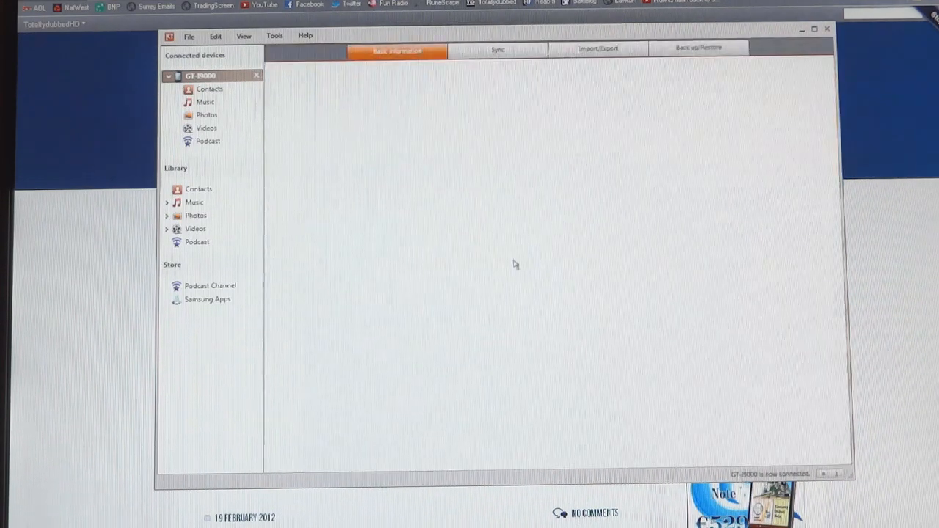
Step: Close the Samsung Kies window to reveal the SamMobile page in the browser
left_click(200, 76)
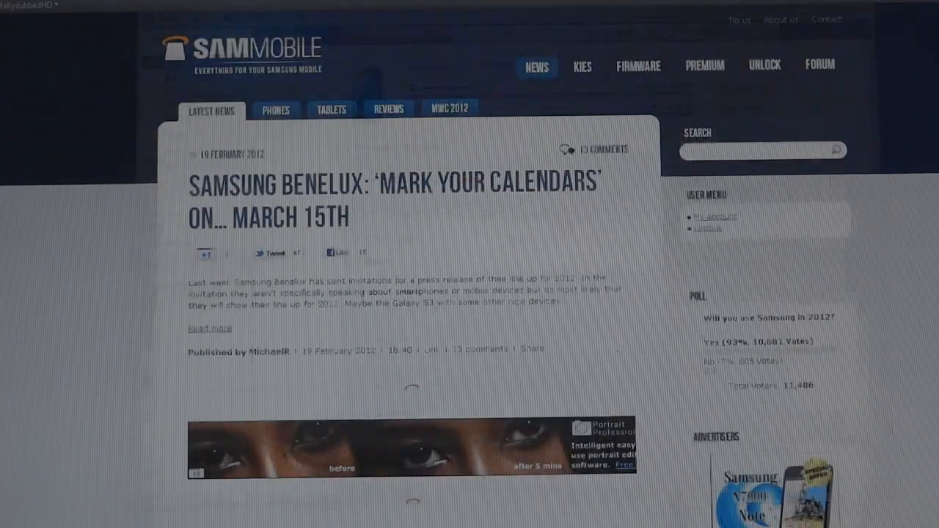
scroll("down", 3)
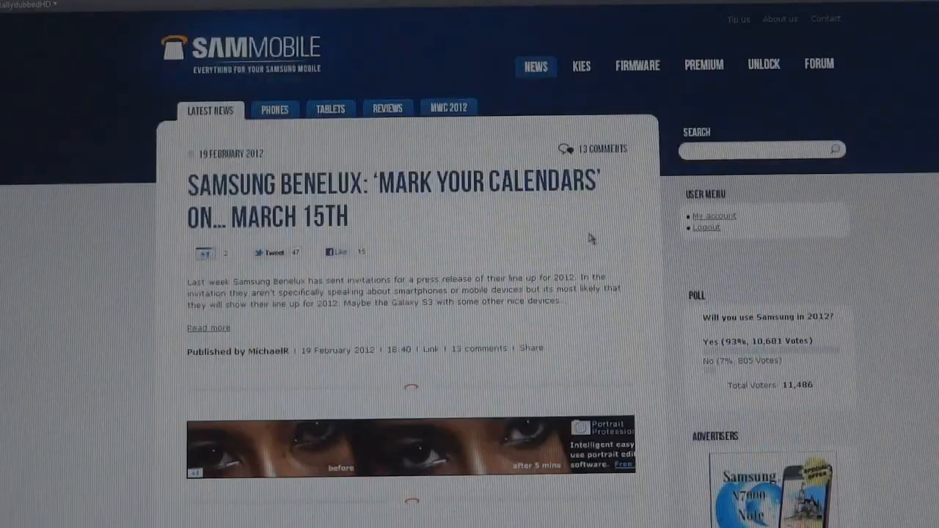
mouse_move(636, 64)
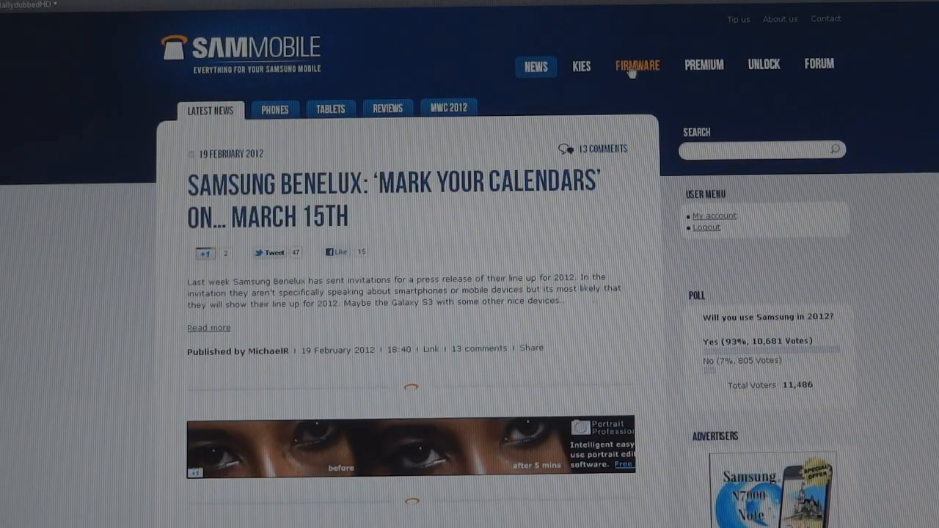
Step: Download the GT-I9000 flash program .rar from SamMobile's Firmware > Flashprograms list to the desktop
left_click(637, 65)
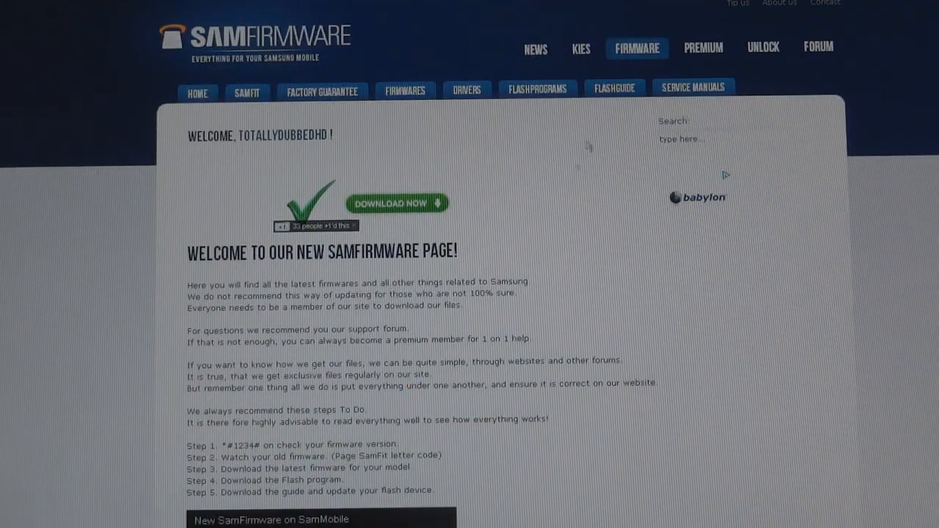
mouse_move(537, 89)
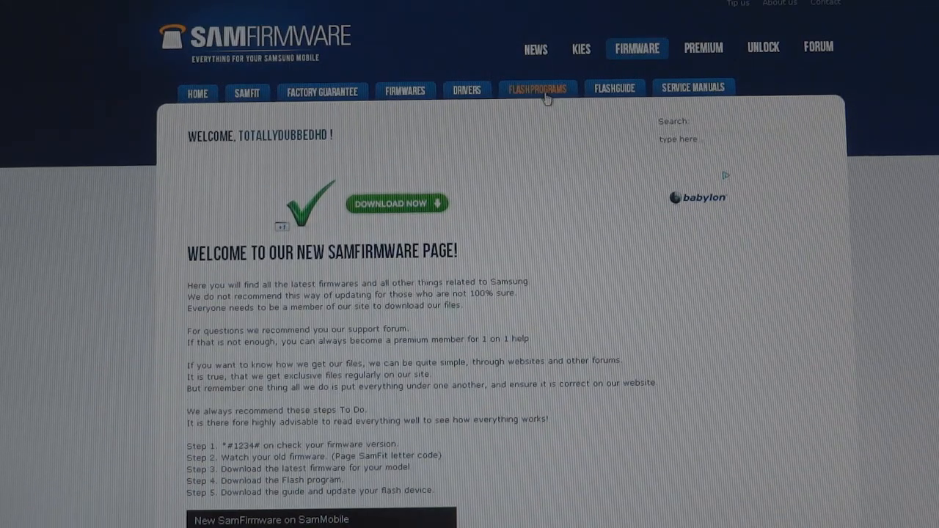
left_click(537, 89)
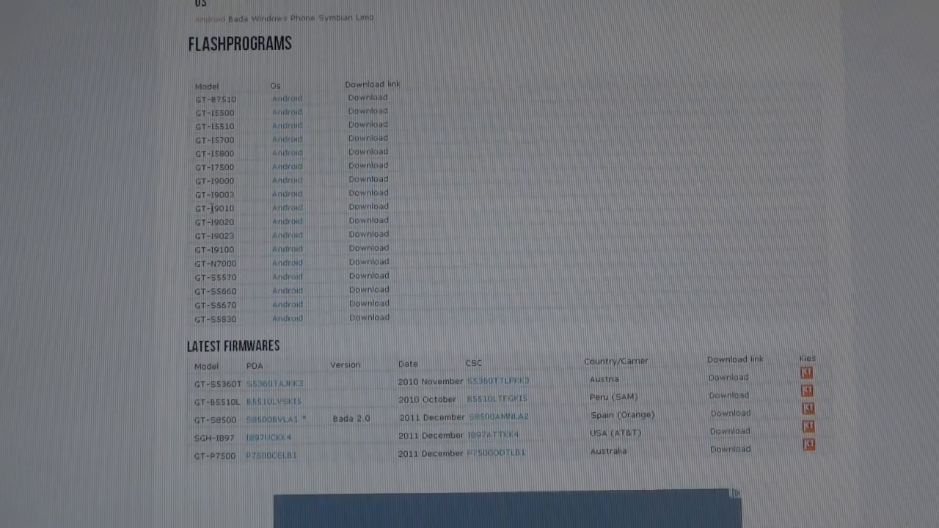
mouse_move(368, 179)
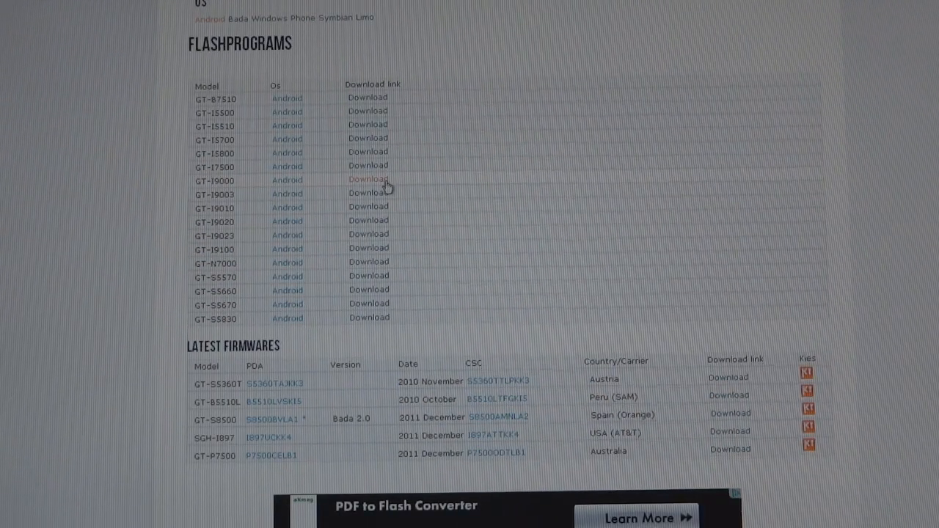
left_click(367, 179)
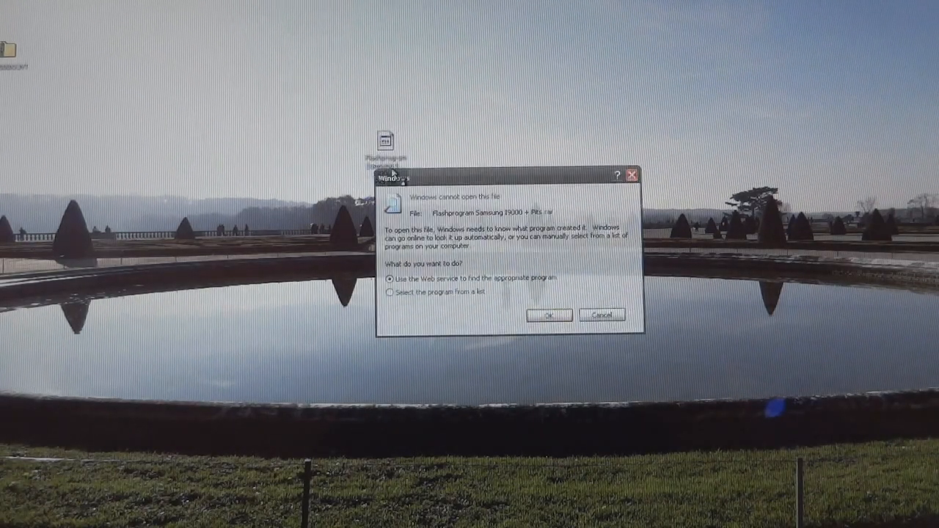
Step: Start extracting the downloaded .rar via WinRAR's Extract files into the suggested desktop folder
right_click(384, 139)
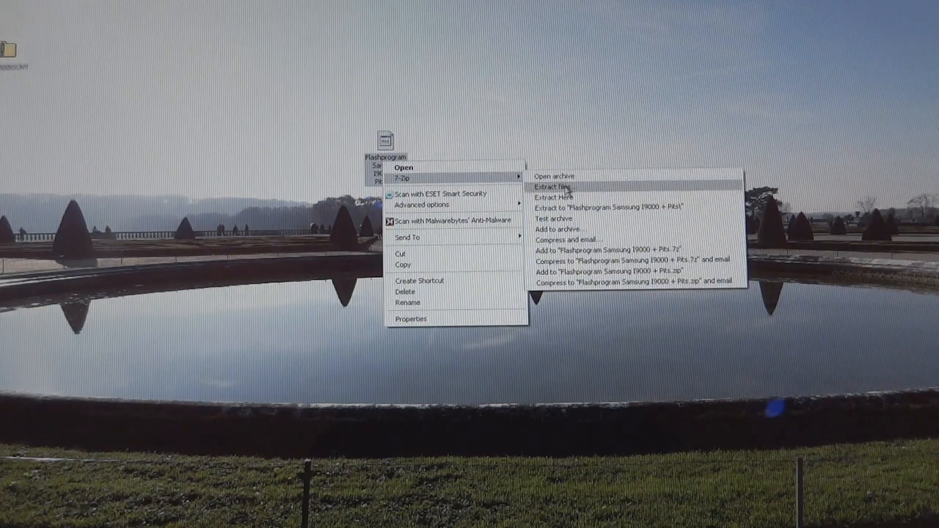
left_click(557, 188)
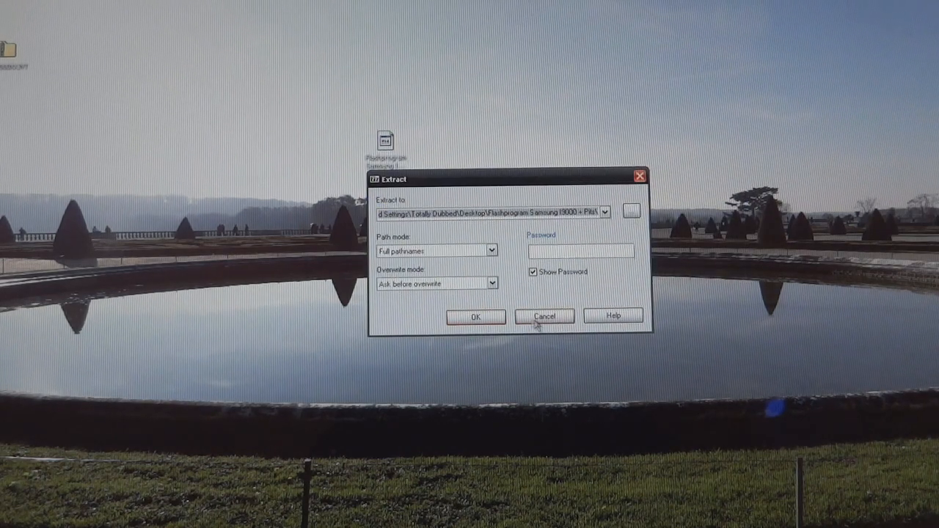
left_click(475, 317)
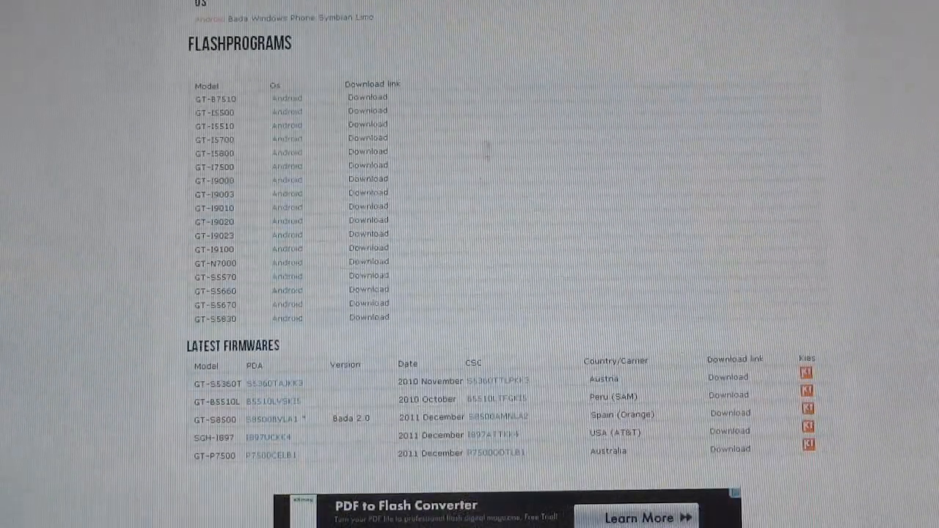
scroll("up", 3)
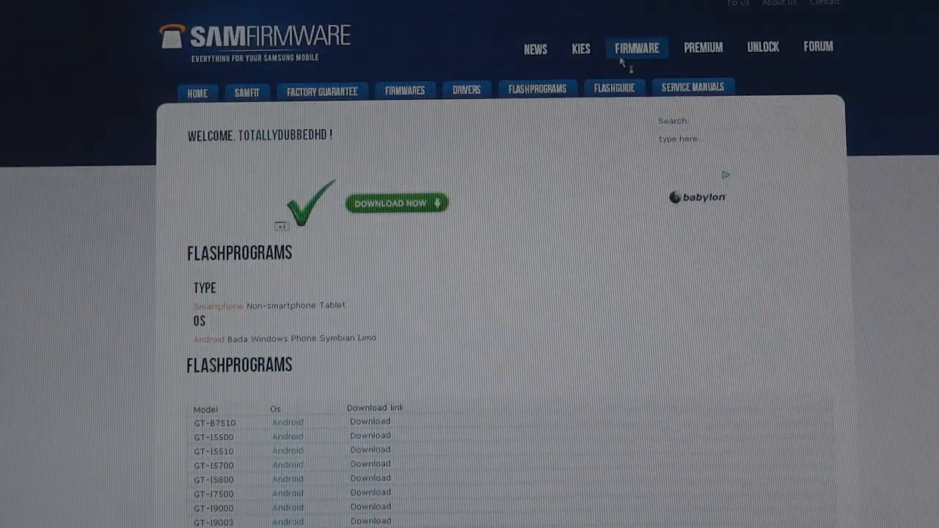
left_click(637, 47)
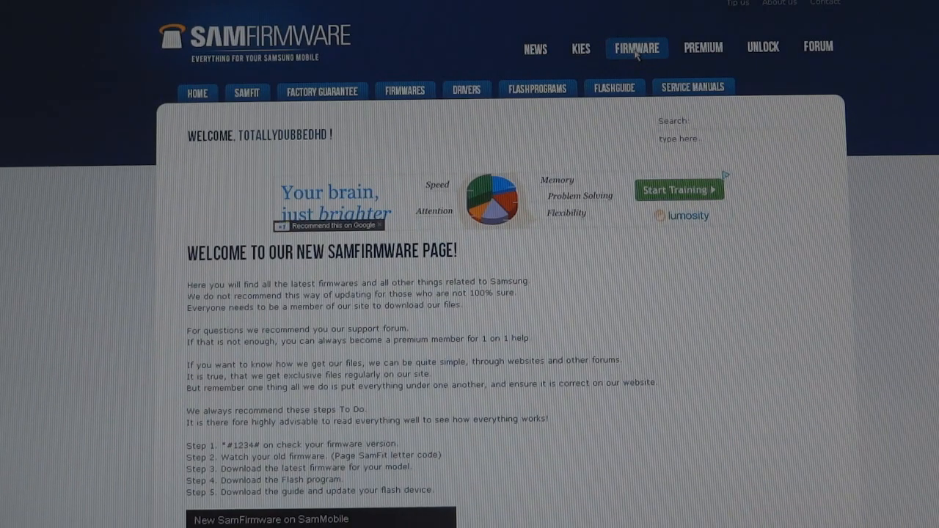
scroll("down", 3)
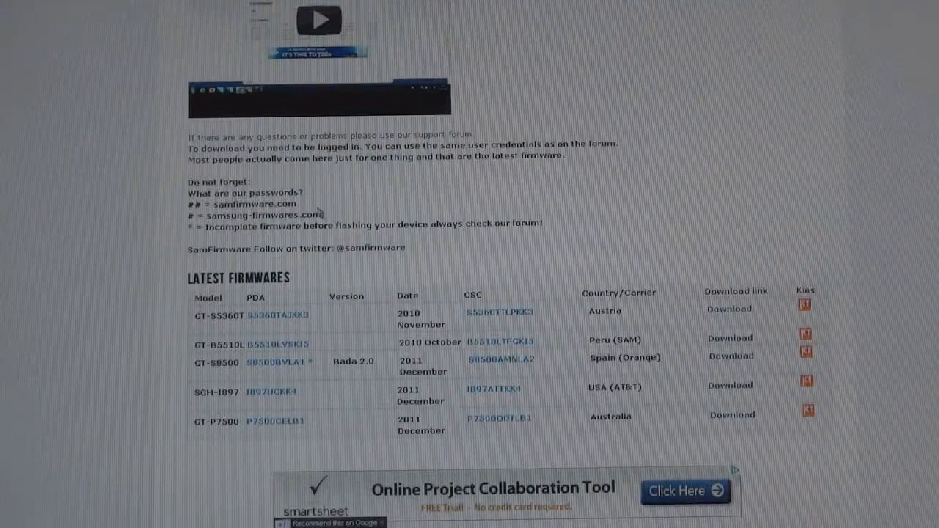
double_click(252, 204)
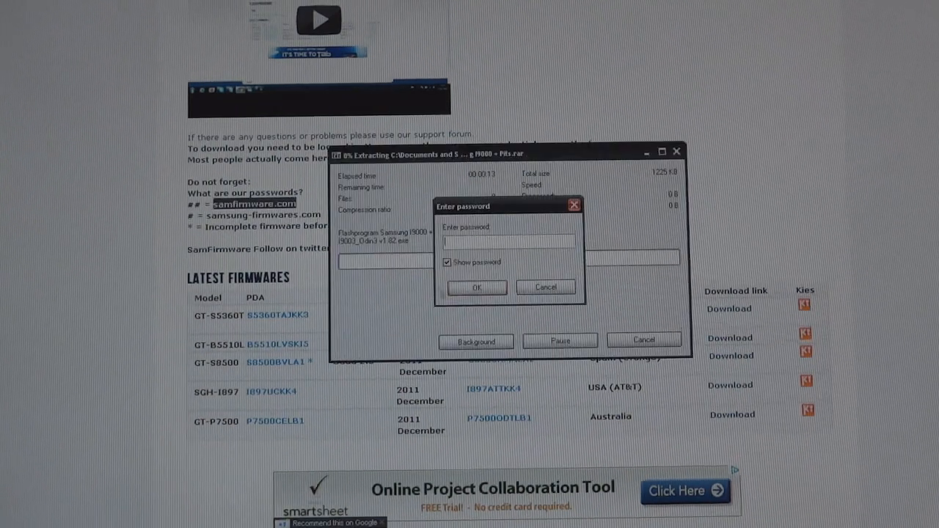
type("samfirmware.com")
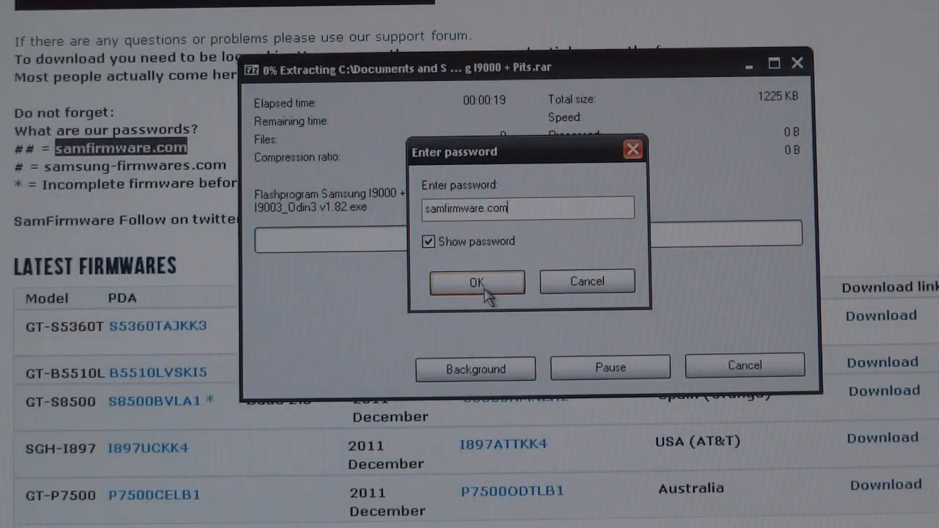
left_click(475, 281)
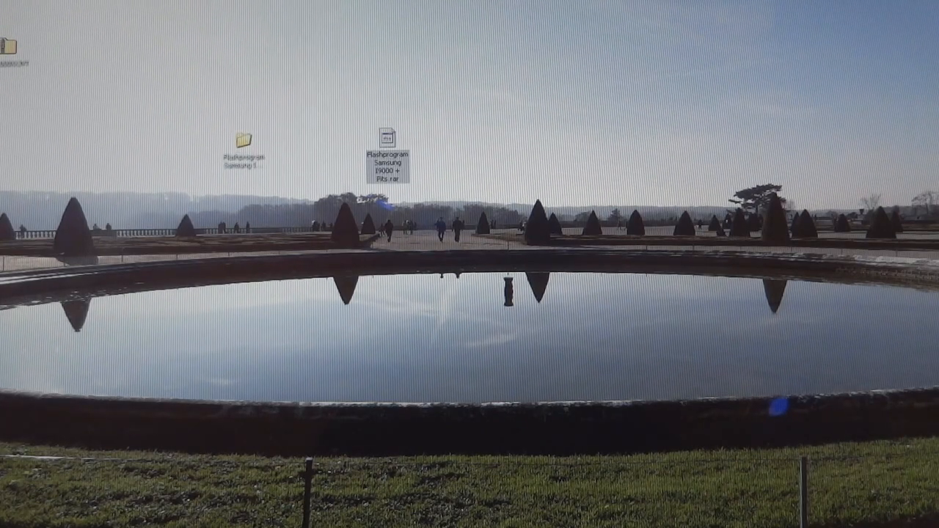
Step: Browse the extracted folder, checking the Odin3 v1.82 and v1.3 executables, then return to the browser
double_click(241, 141)
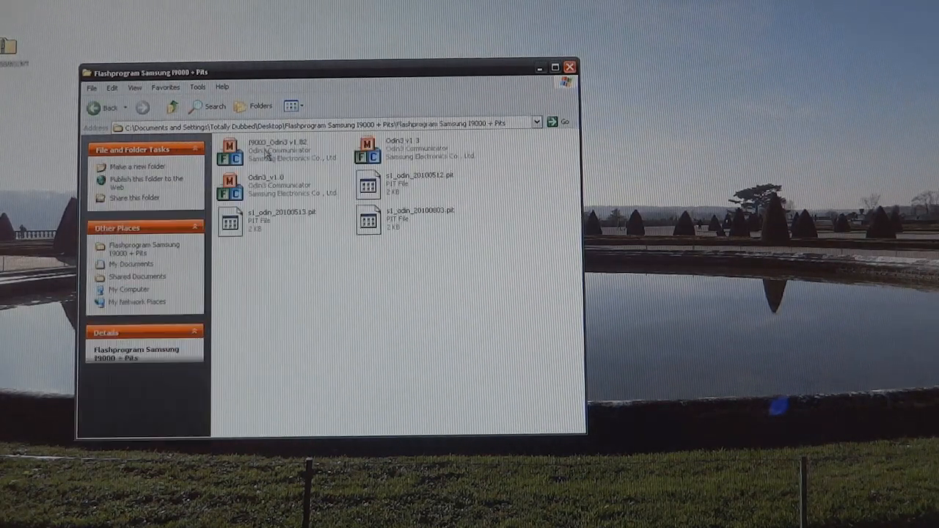
left_click(229, 149)
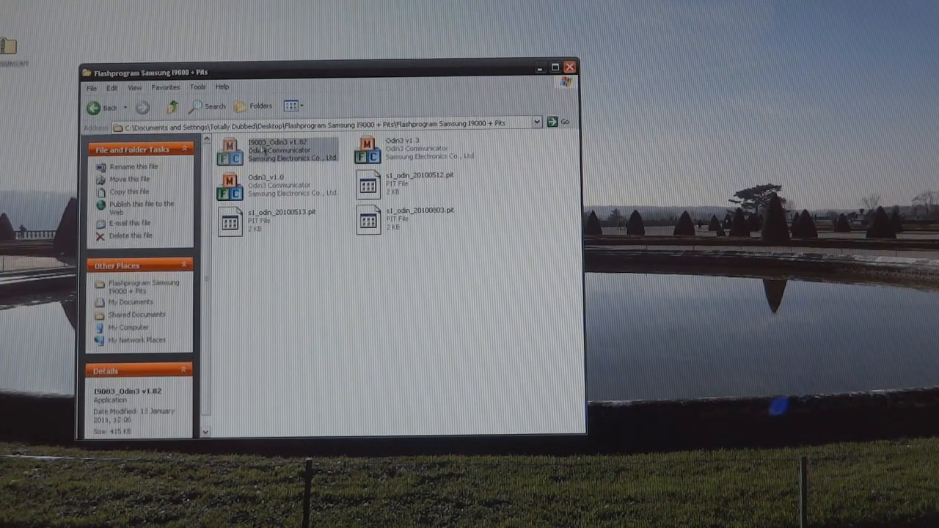
left_click(403, 146)
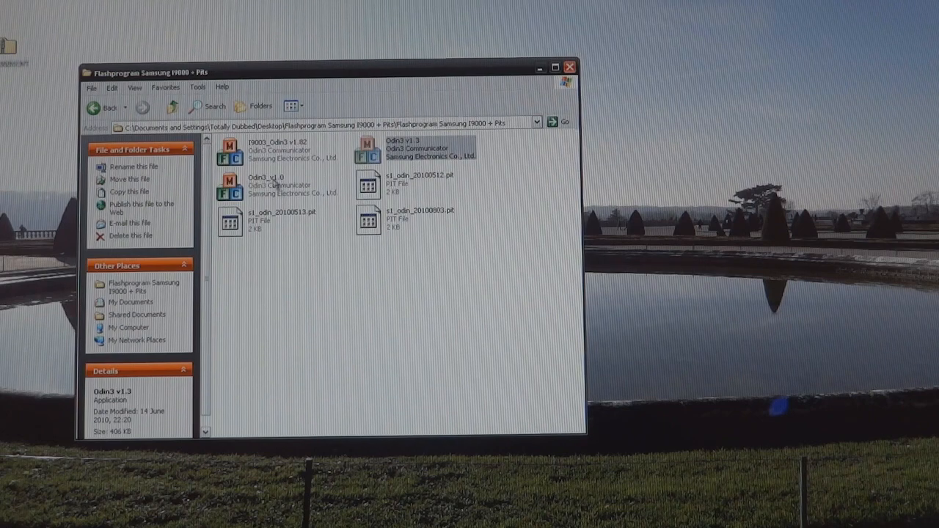
left_click(278, 149)
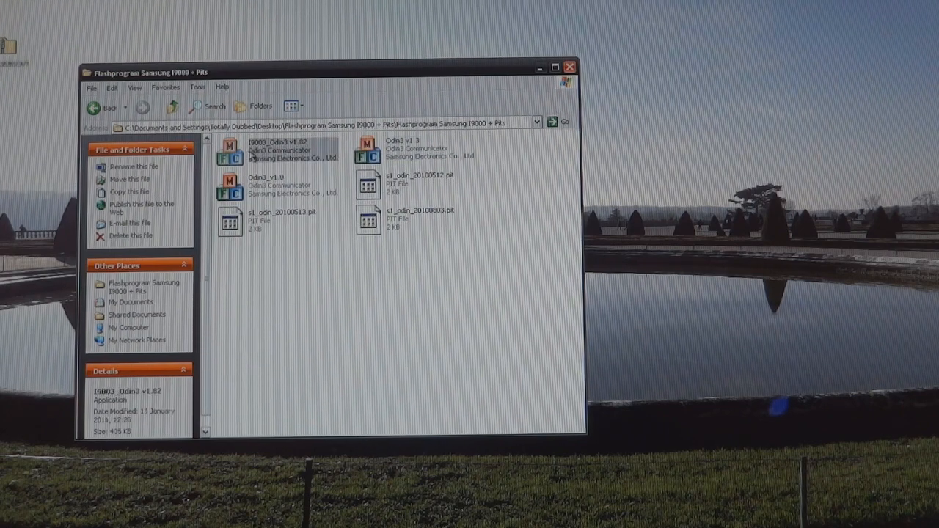
left_click(419, 220)
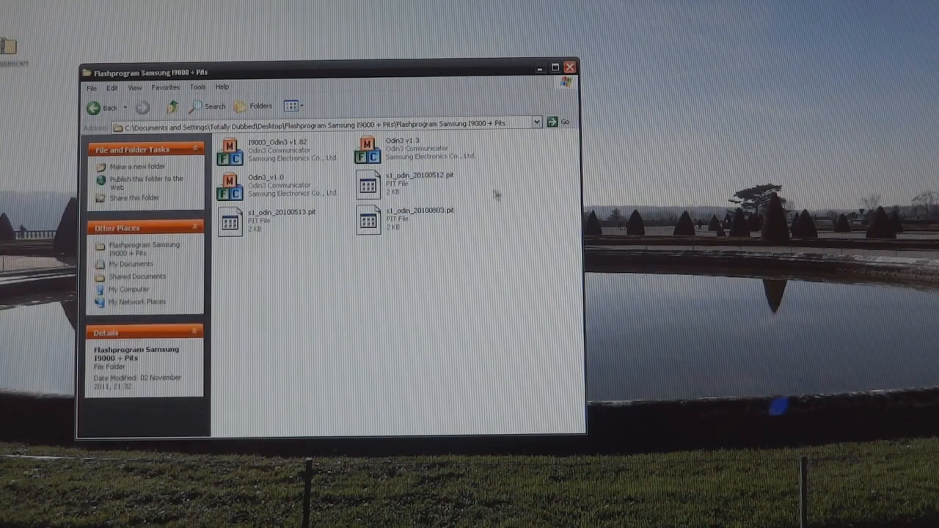
left_click(420, 179)
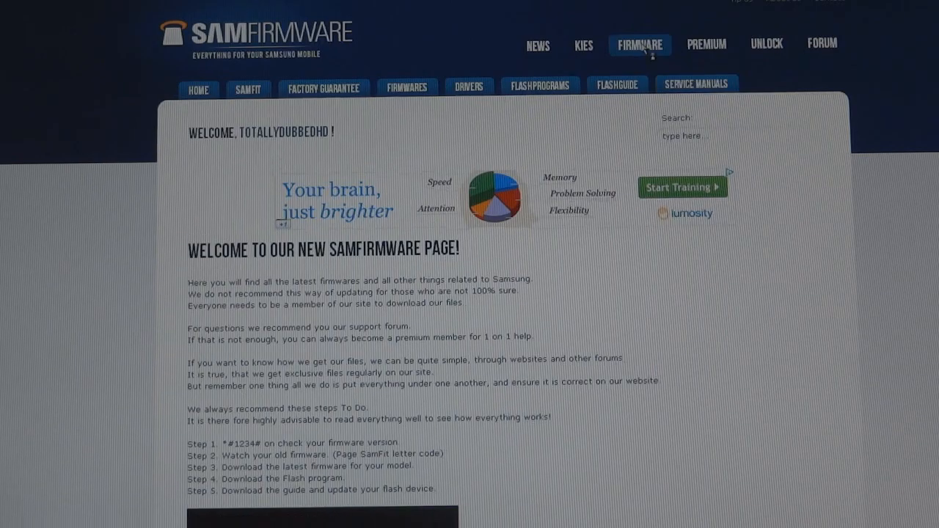
Step: Filter SamMobile's Firmwares list to Android model GT-I9000 for the Europe region
scroll("down", 3)
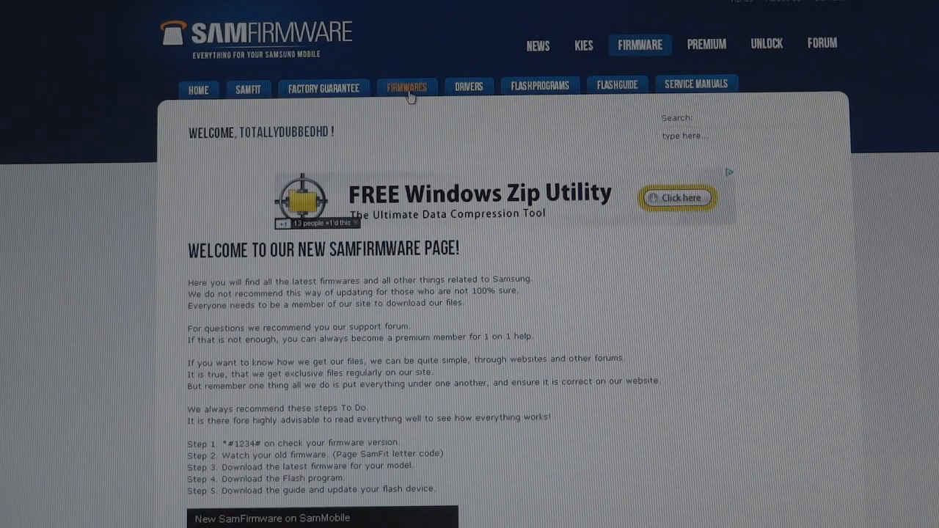
left_click(406, 86)
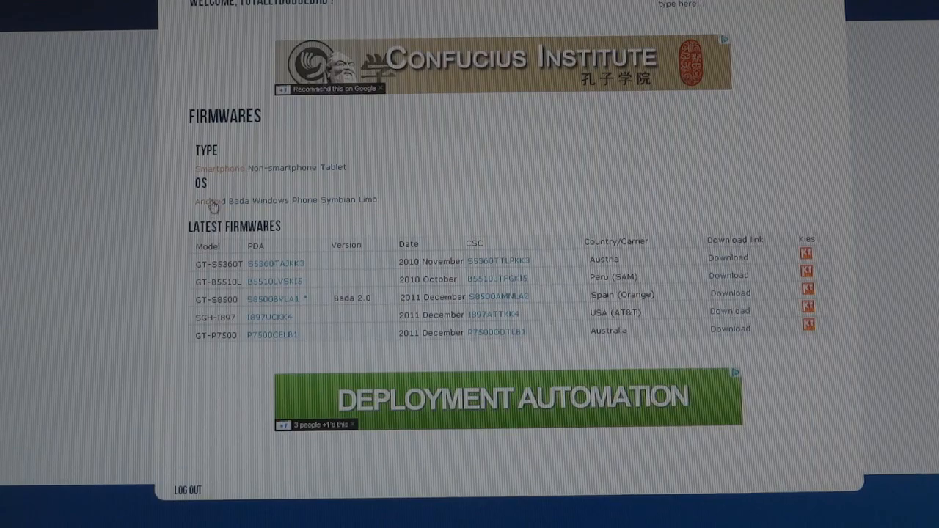
scroll("down", 3)
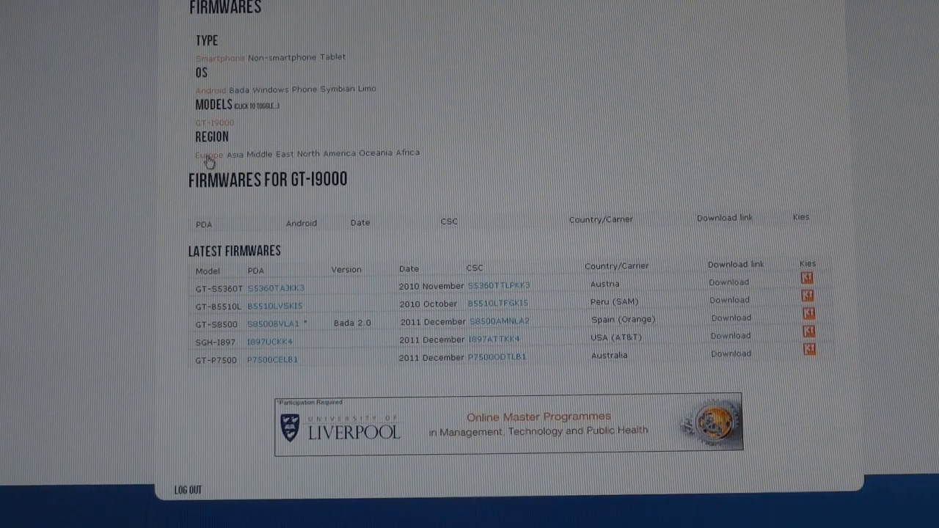
left_click(208, 154)
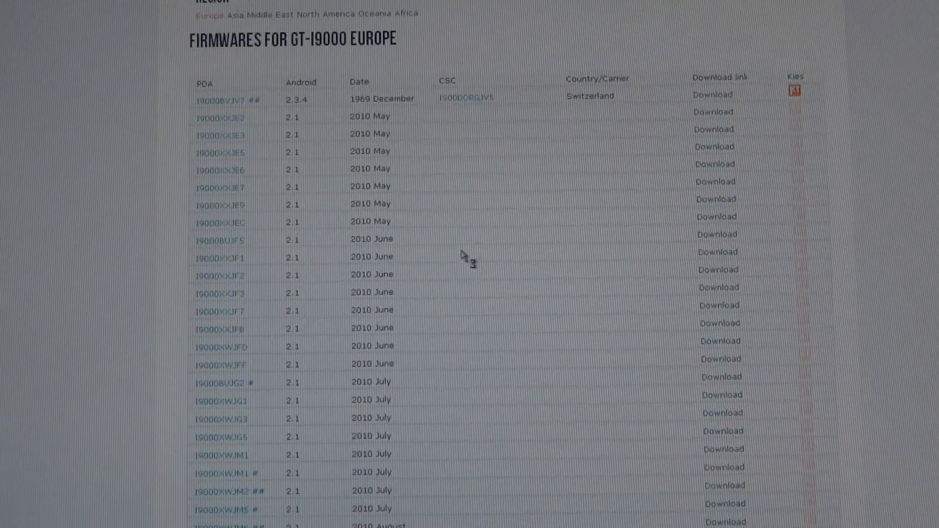
scroll("down", 3)
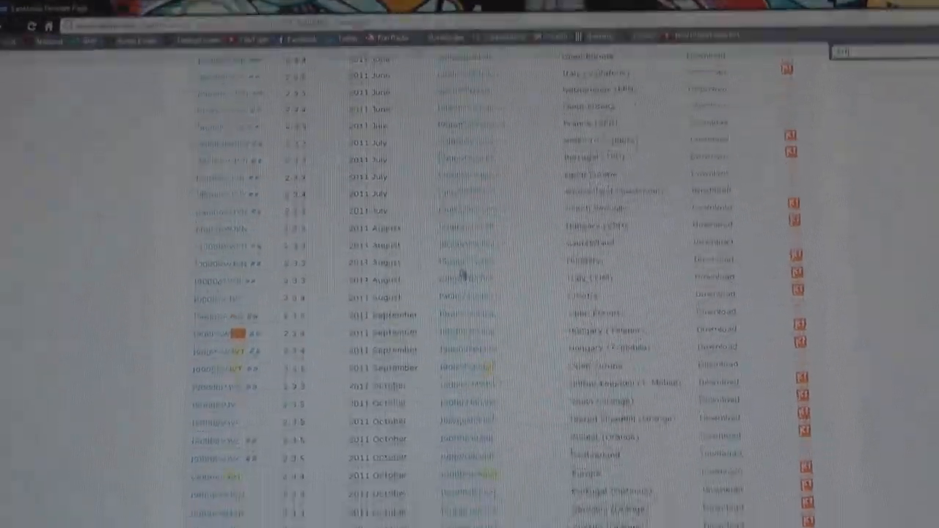
scroll("down", 3)
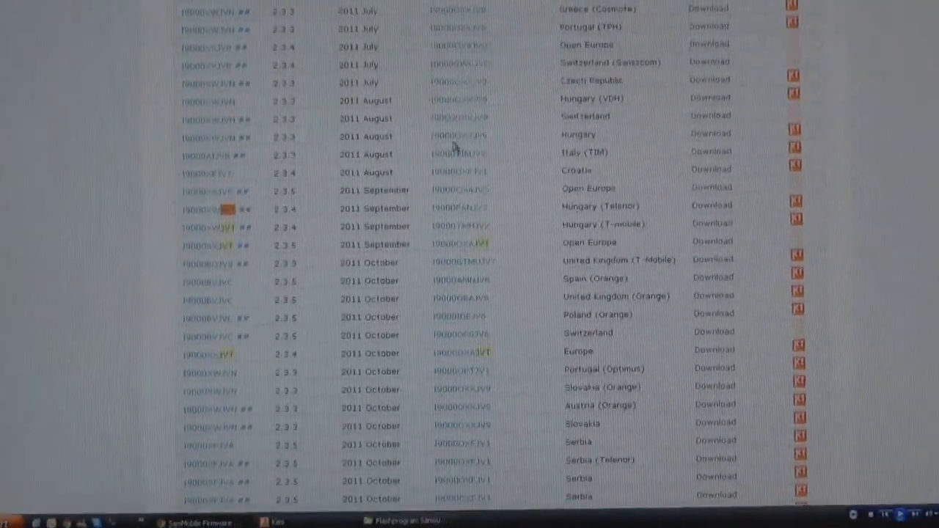
scroll("down", 3)
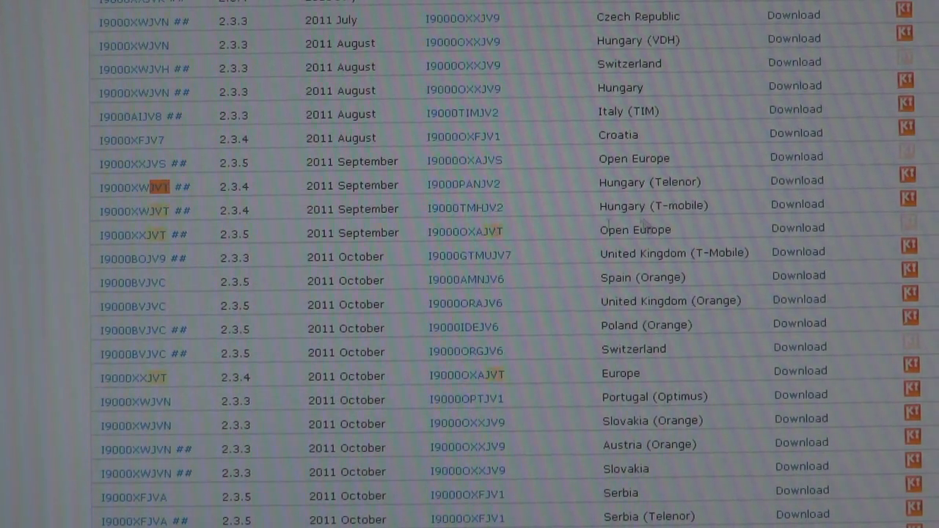
mouse_move(575, 233)
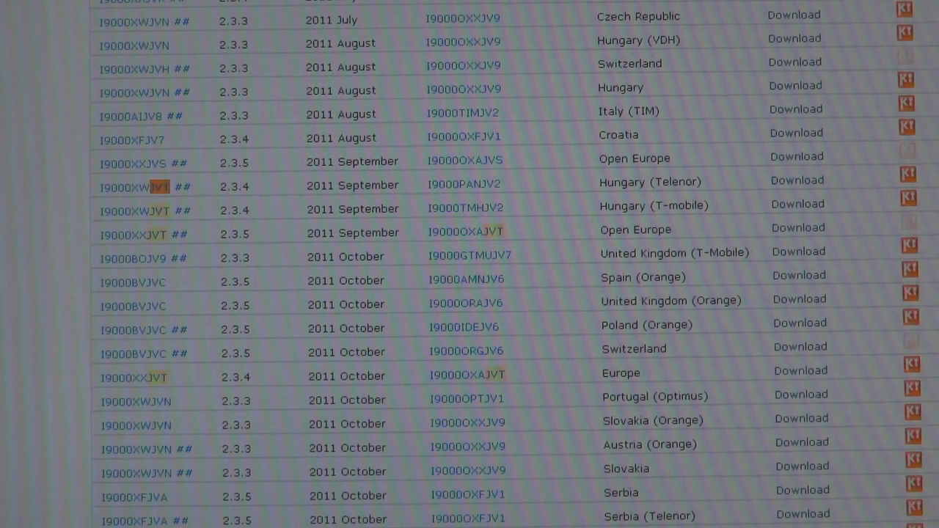
mouse_move(587, 379)
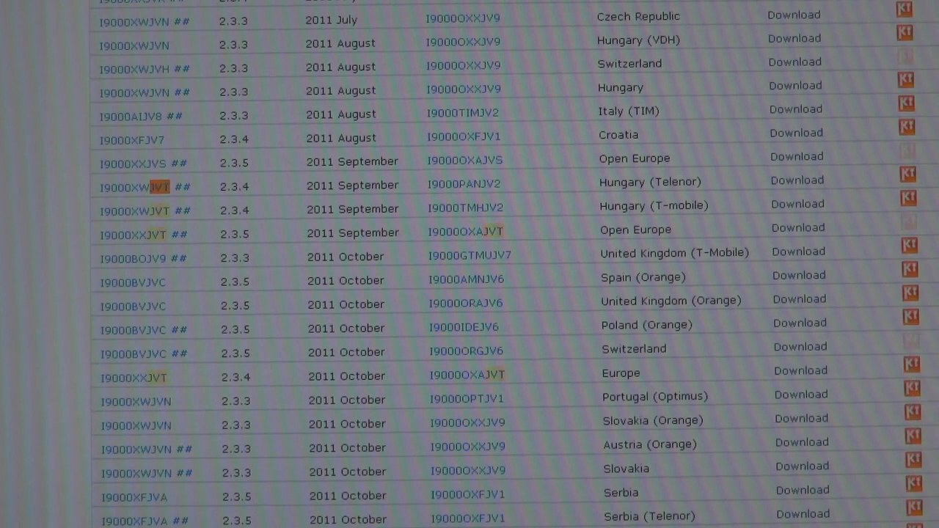
scroll("down", 3)
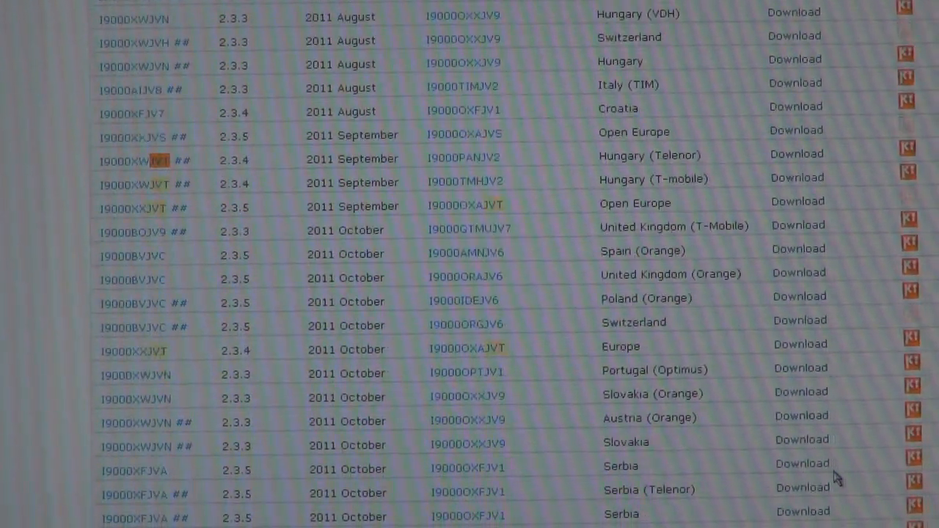
mouse_move(660, 439)
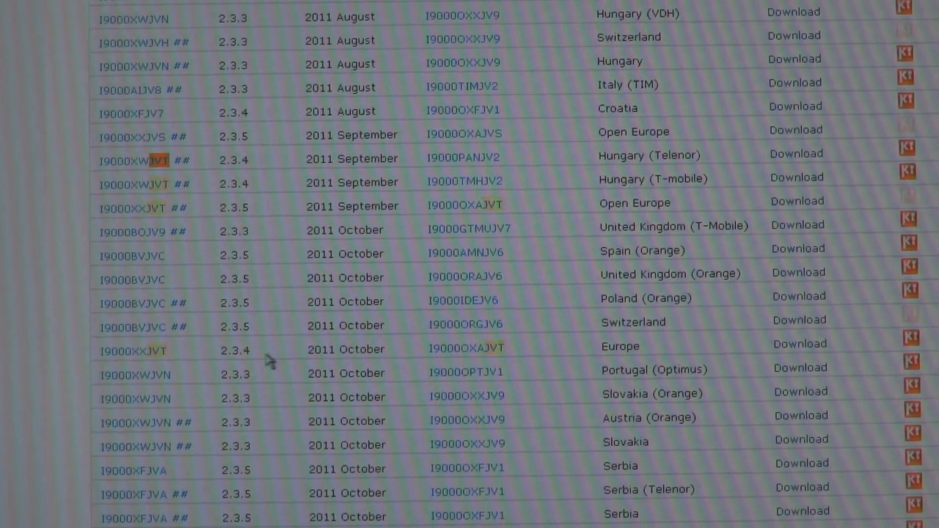
mouse_move(800, 343)
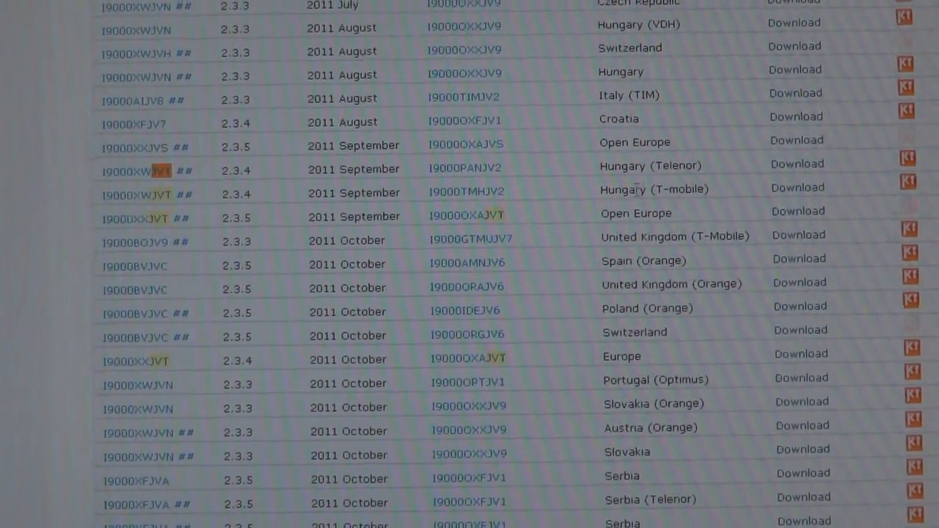
scroll("down", 3)
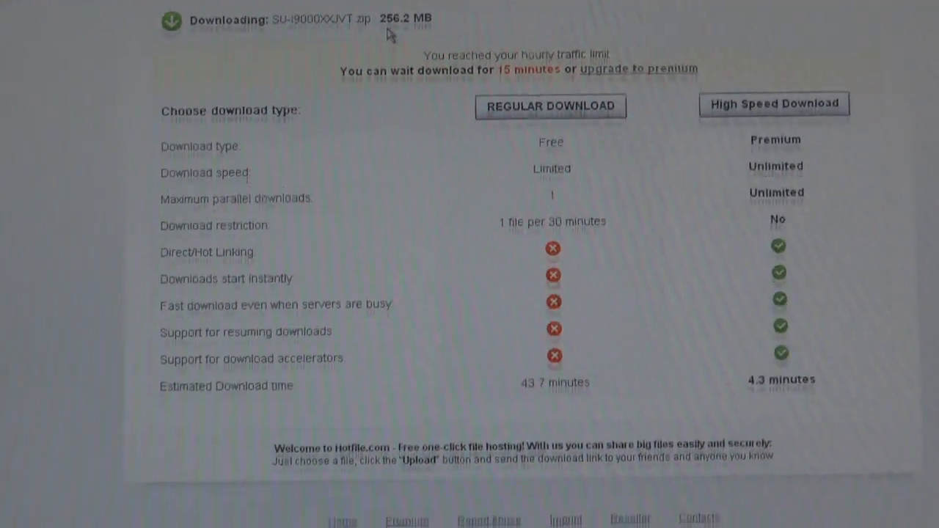
Step: Scroll the Hotfile page to reach the Regular Download for the XXJVT firmware zip
scroll("down", 3)
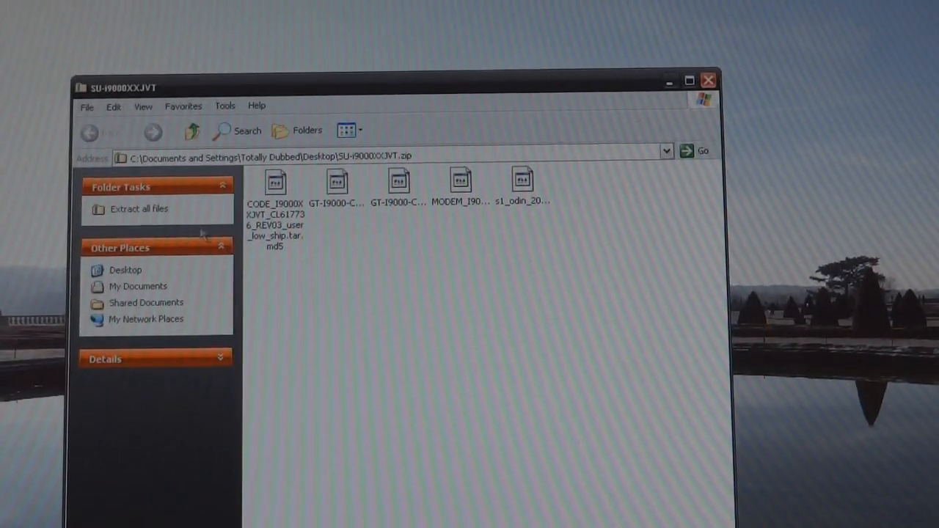
Step: Extract all files from the SU-I9000XXJVT.zip into a desktop folder via the extraction wizard
left_click(138, 208)
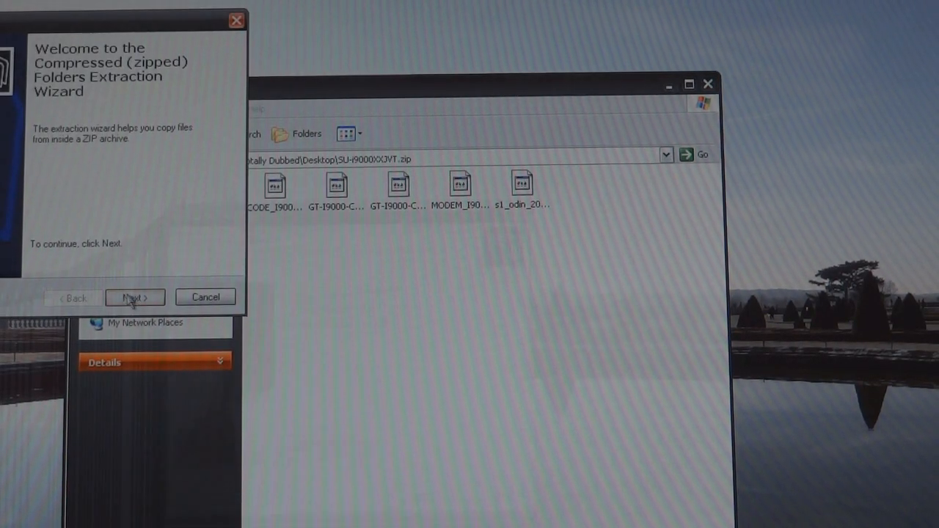
left_click(135, 296)
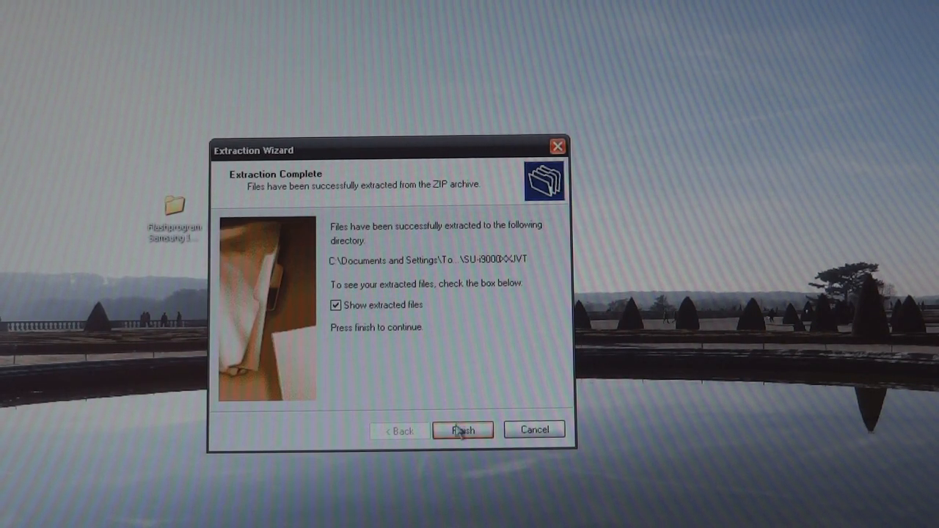
left_click(462, 430)
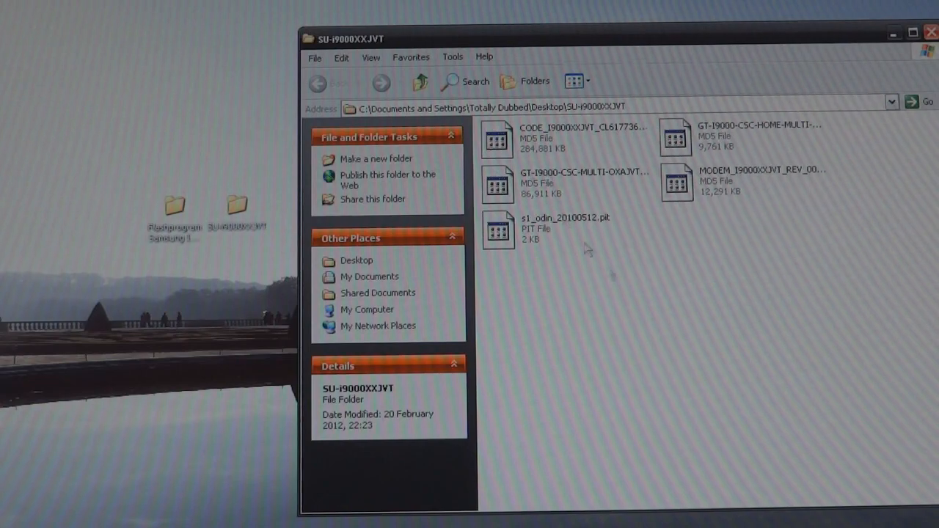
Step: Launch Odin3 v1.82 from the Flashprogram folder with the phone connected
left_click(565, 223)
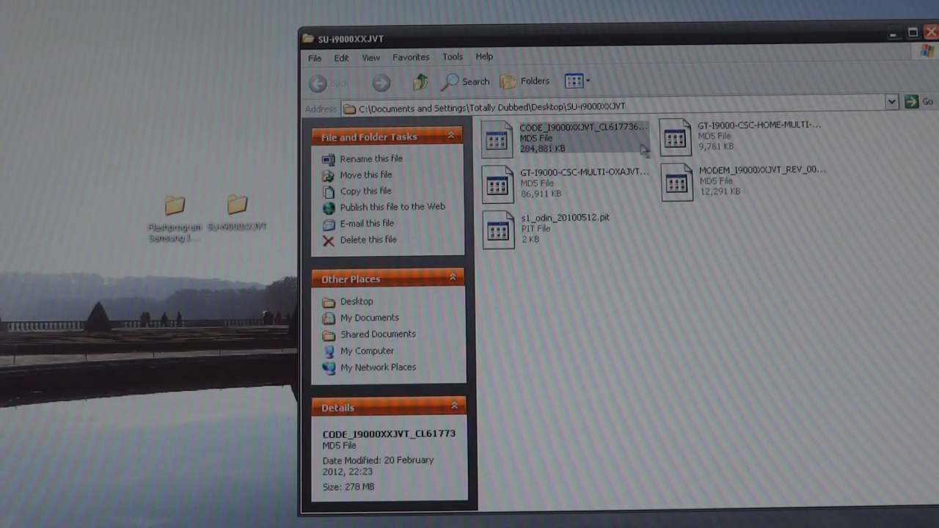
left_click(741, 182)
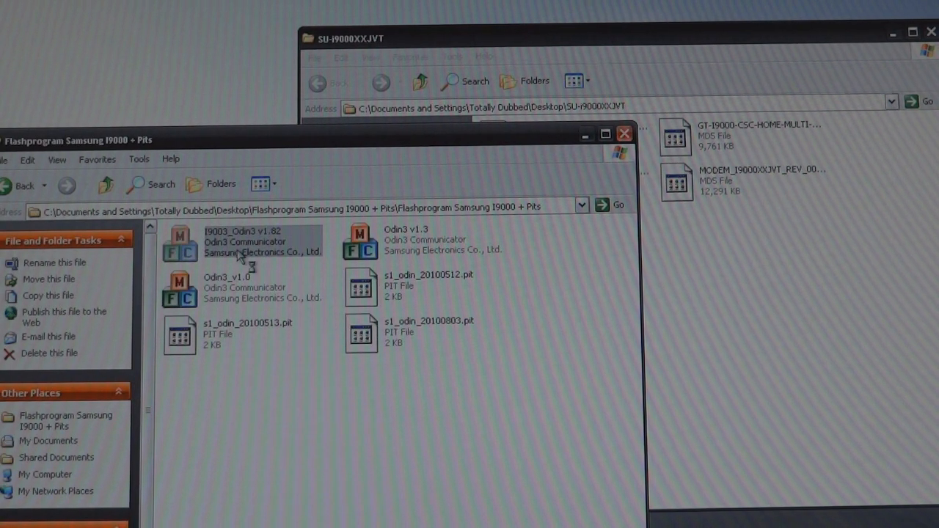
double_click(179, 242)
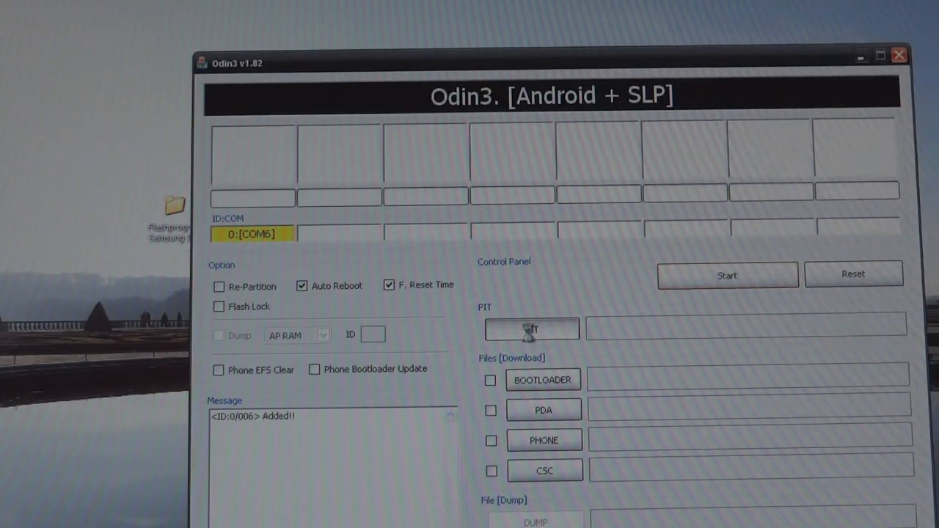
Step: Load the s1_odin_20100512 PIT file from the extracted firmware folder into Odin3
left_click(531, 328)
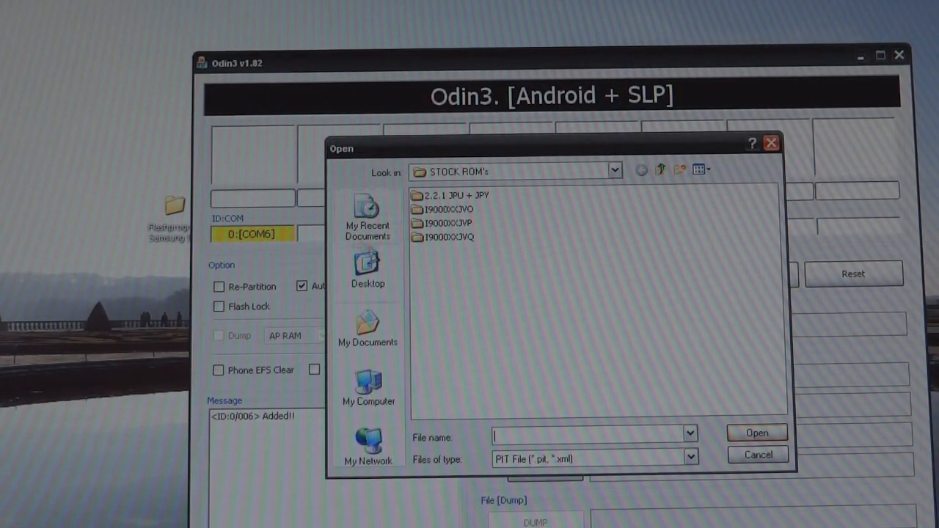
left_click(367, 271)
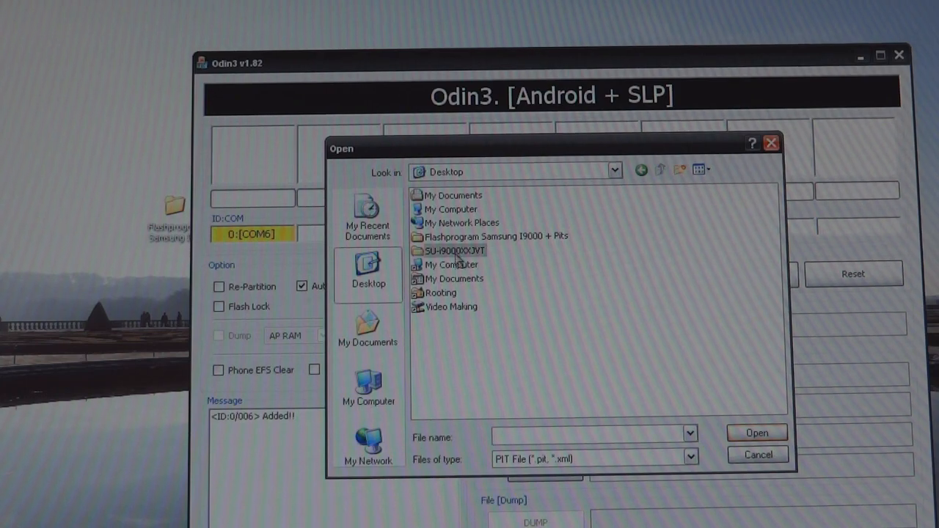
double_click(449, 250)
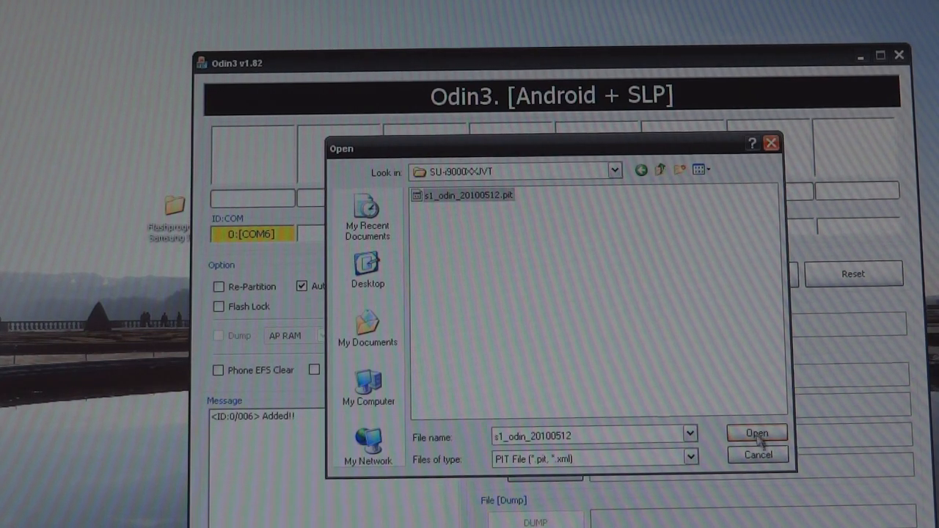
left_click(757, 431)
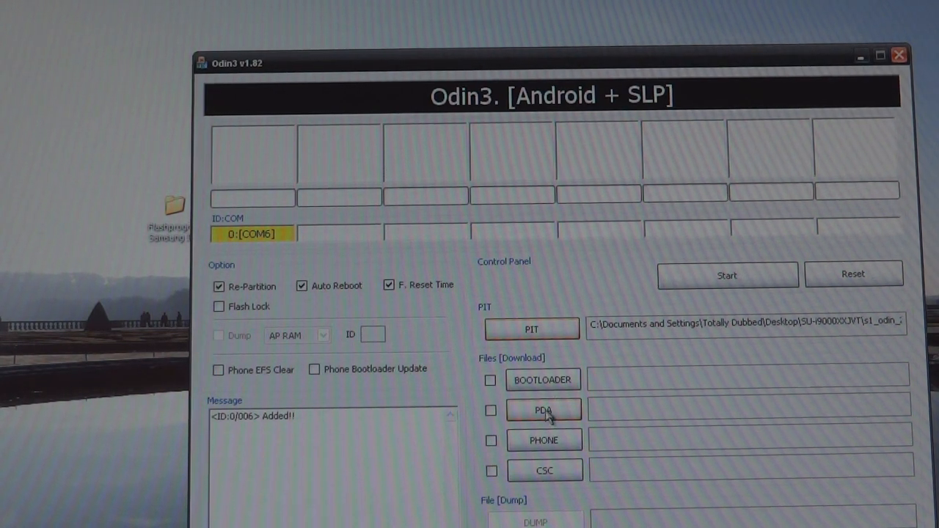
Step: Load CODE as PDA, MODEM as PHONE and the CSC HOME-MULTI file as CSC
left_click(543, 409)
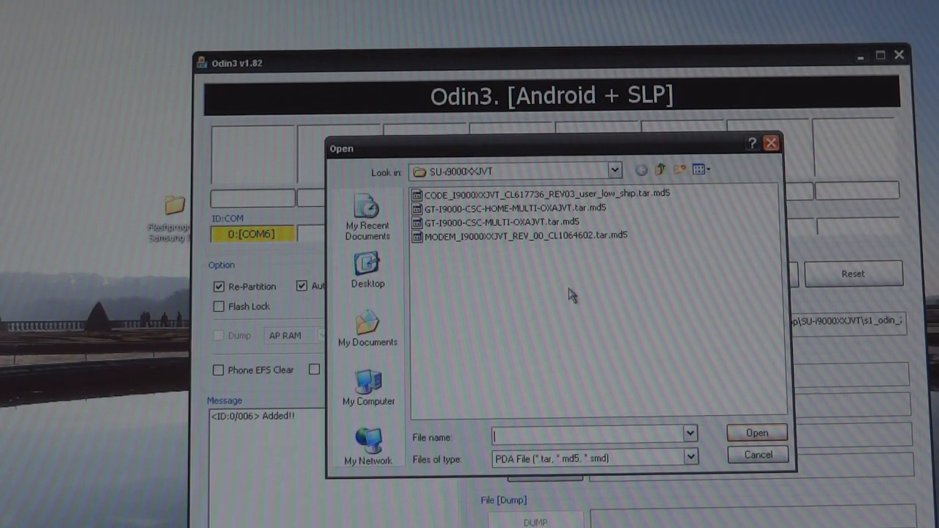
mouse_move(521, 208)
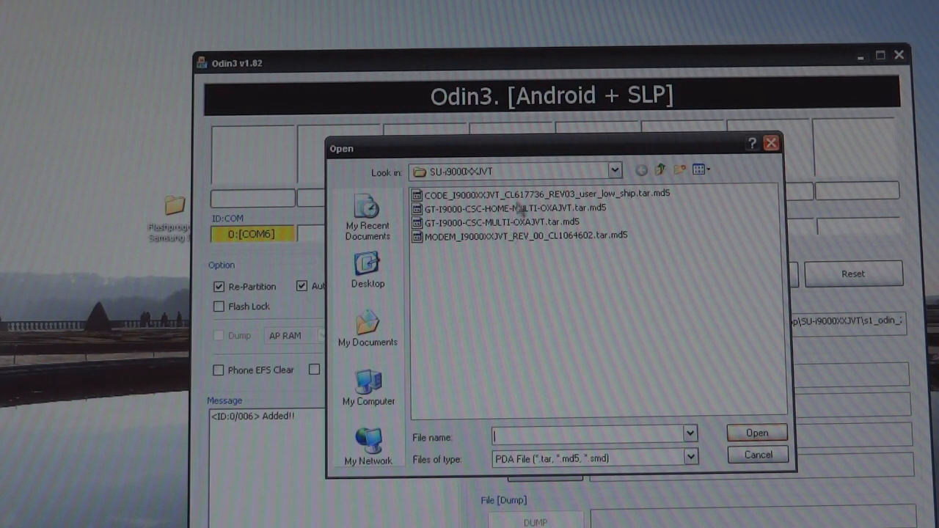
left_click(557, 193)
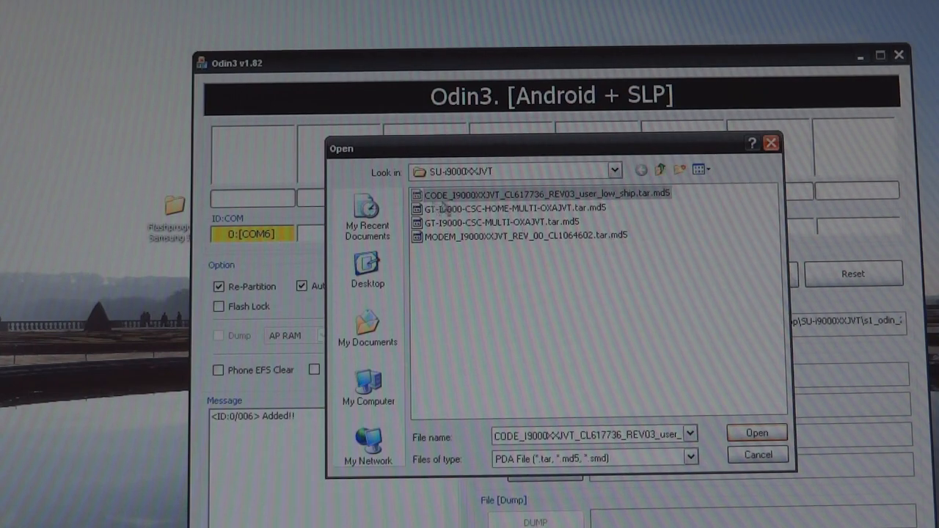
left_click(757, 431)
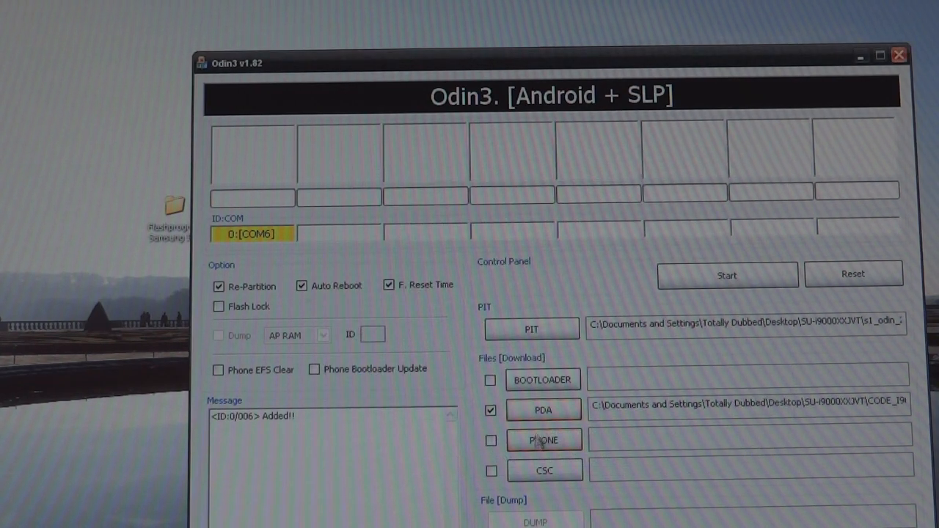
left_click(543, 440)
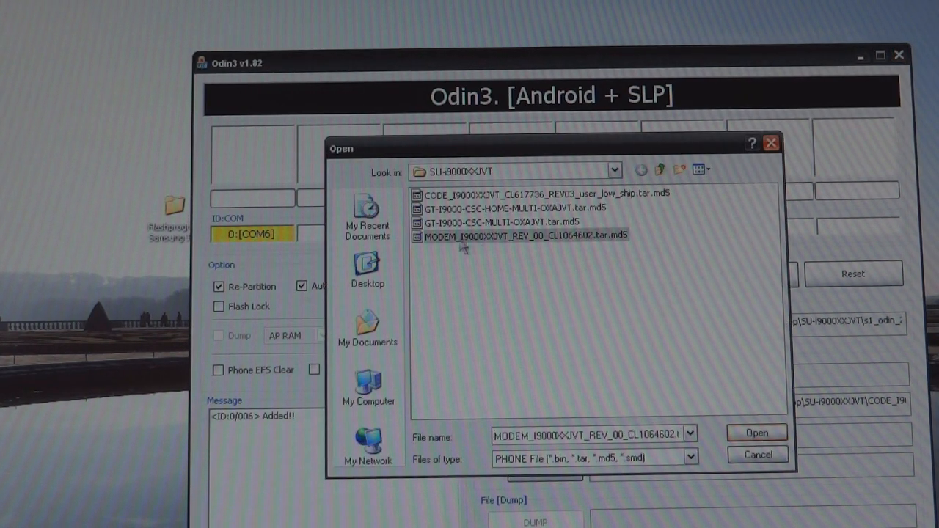
left_click(757, 431)
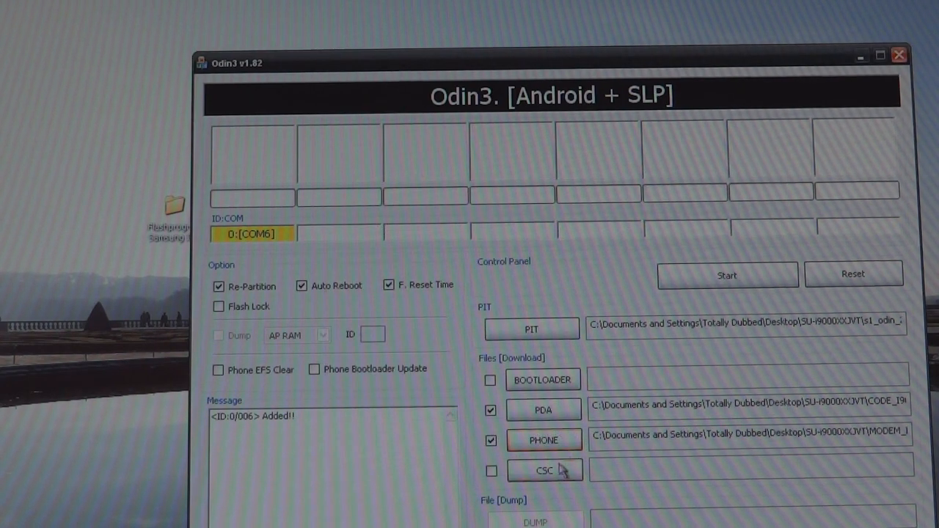
left_click(543, 469)
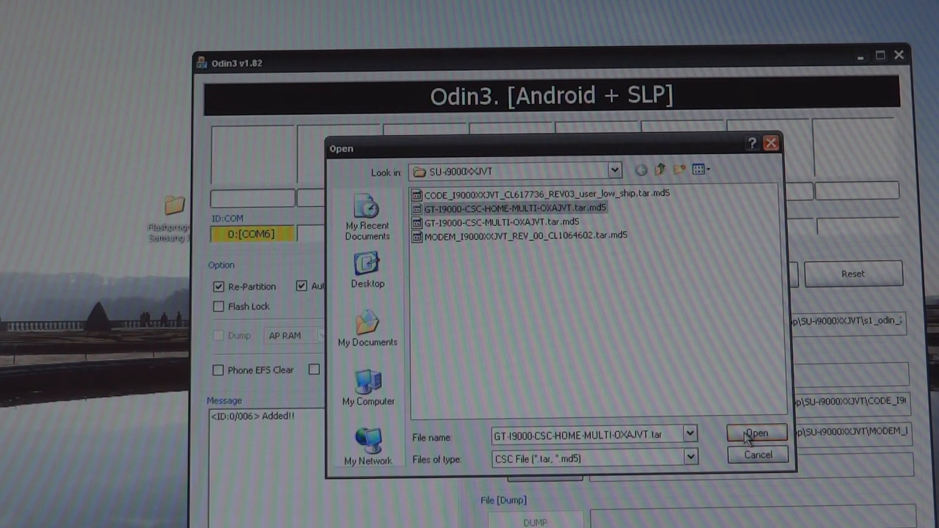
left_click(755, 431)
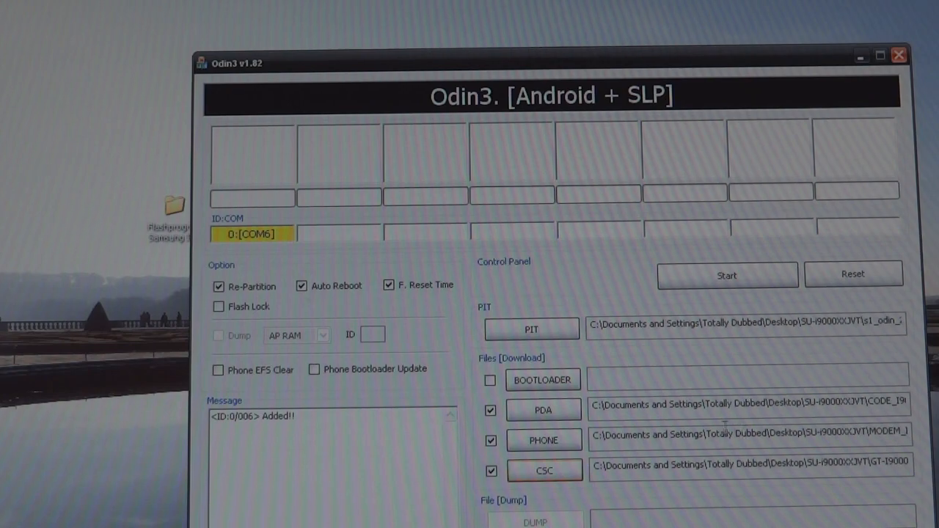
mouse_move(704, 203)
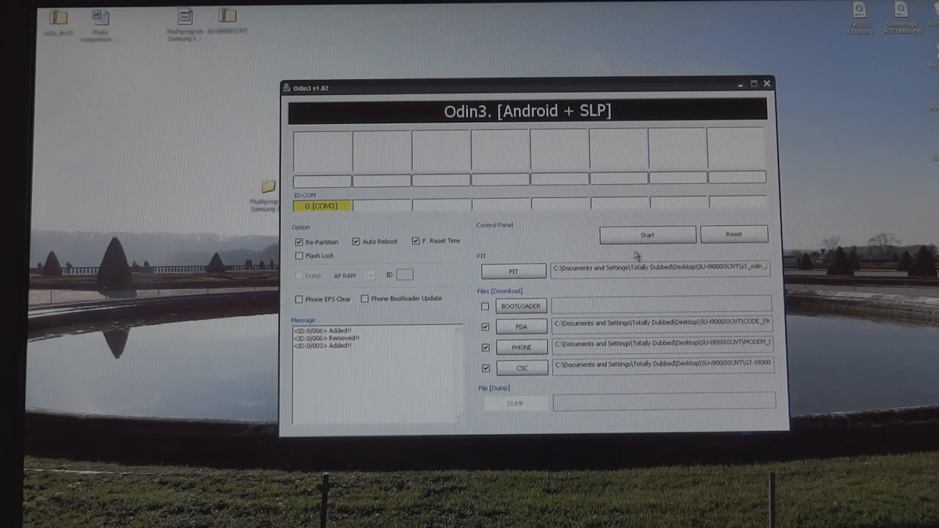
Step: Start flashing the XXJVT firmware to the phone in Odin3
left_click(645, 234)
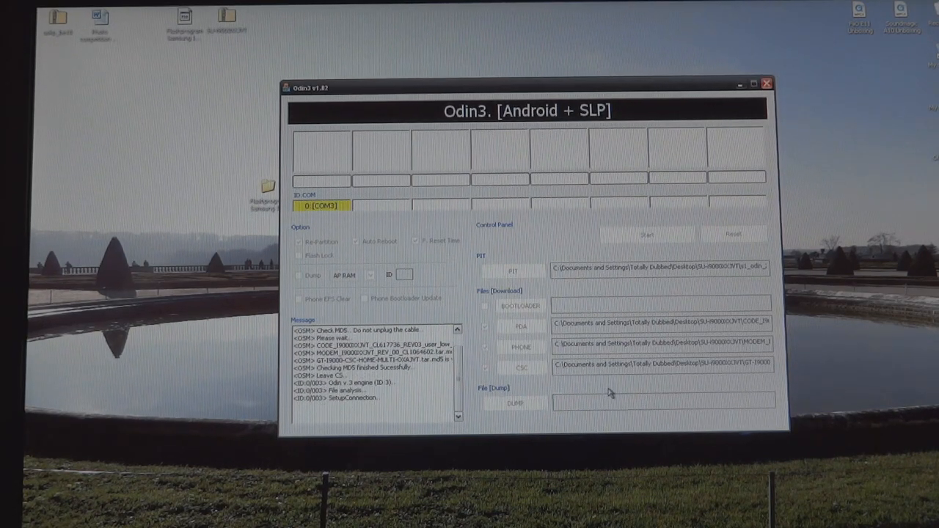
left_click(645, 234)
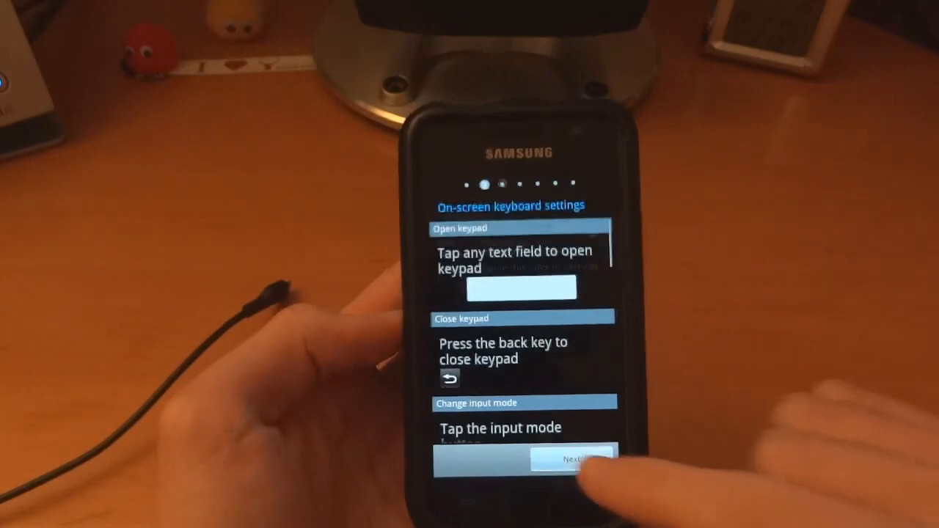
Step: Move past the keyboard tips screen in the phone's Android setup wizard
left_click(577, 461)
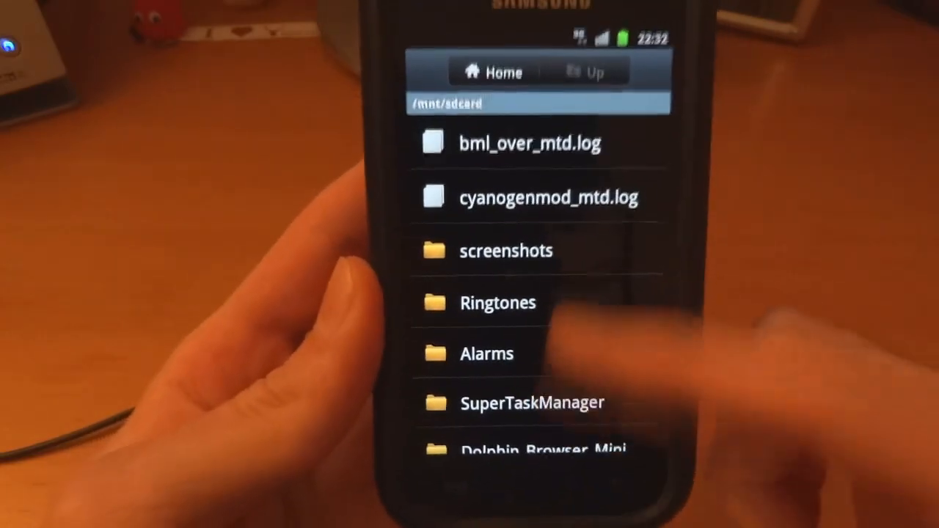
Step: Format the internal USB storage from Settings > SD card and phone storage, confirming Erase everything
scroll("down", 3)
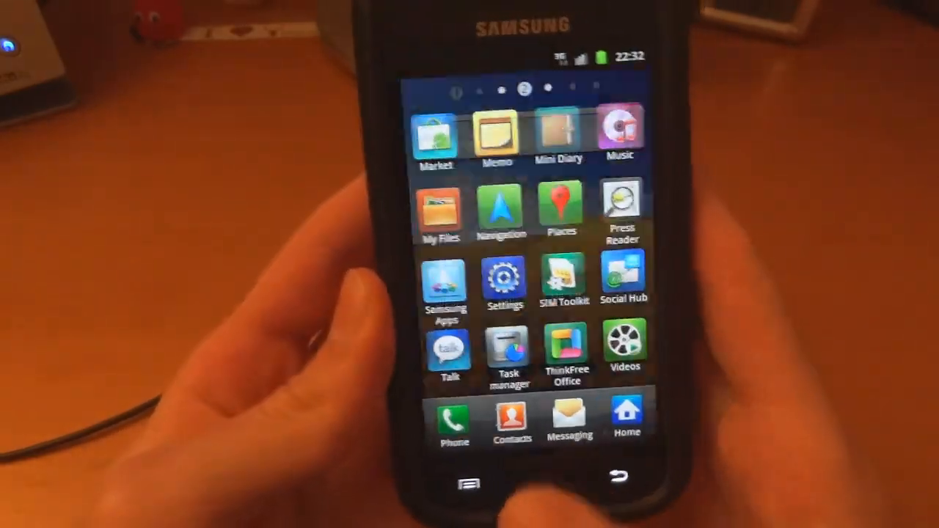
left_click(505, 282)
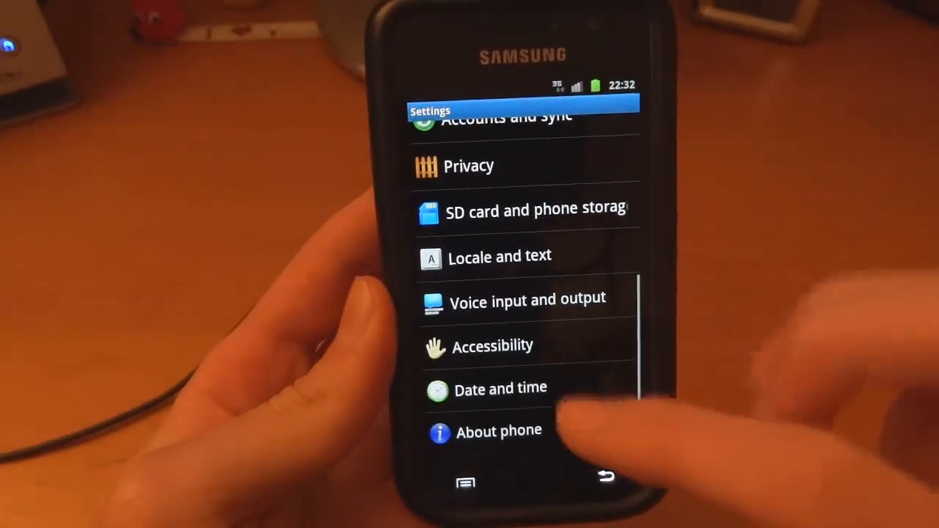
left_click(499, 256)
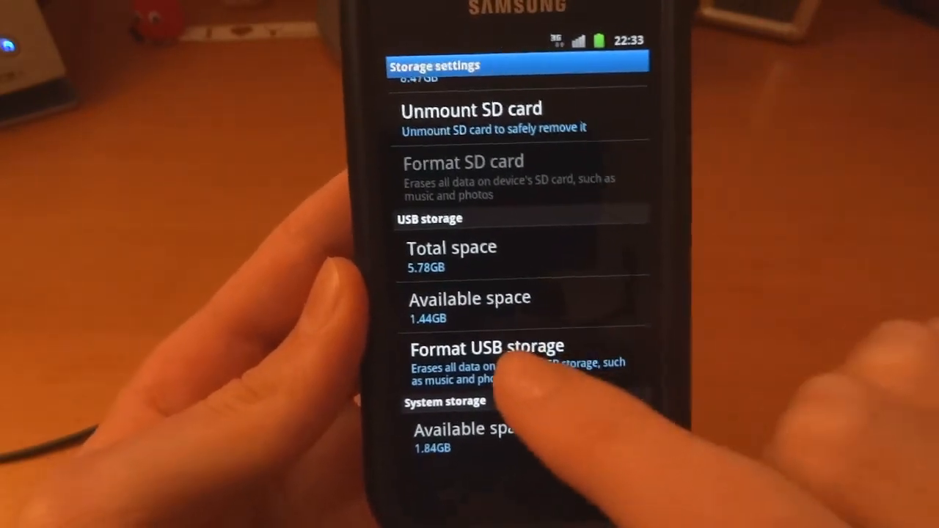
left_click(486, 347)
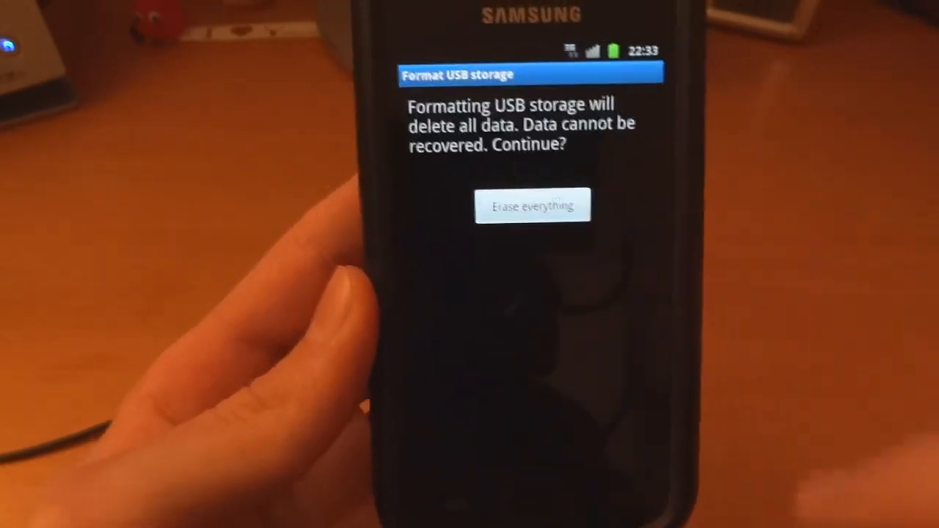
left_click(533, 205)
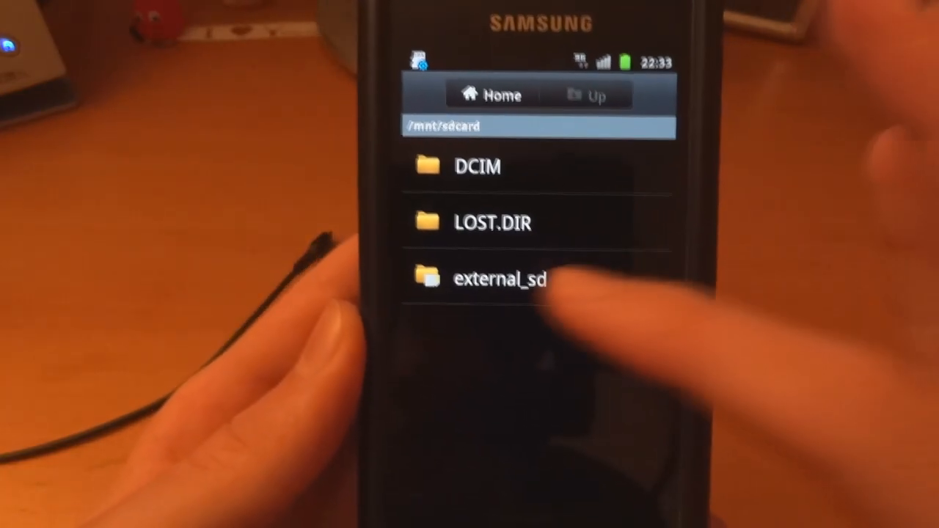
Step: Browse the external_sd folder's old files in My Files
left_click(499, 280)
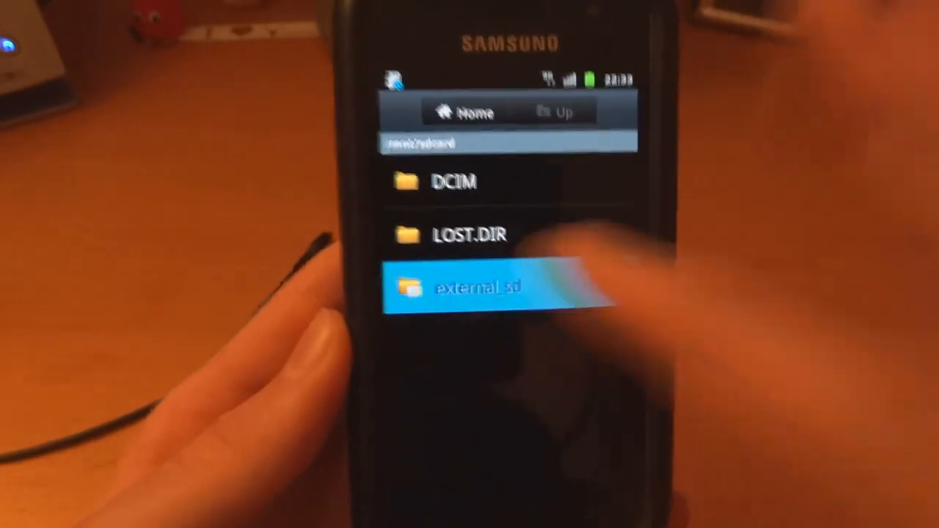
left_click(476, 287)
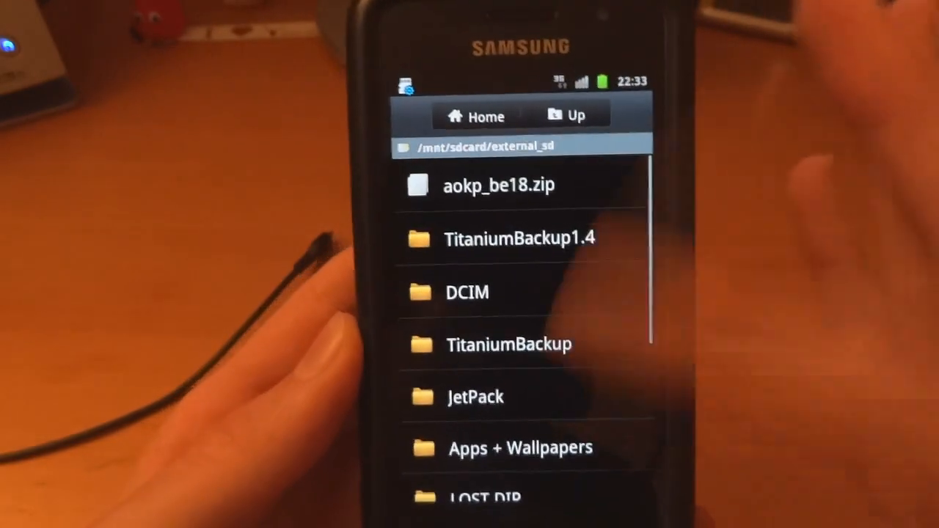
scroll("down", 3)
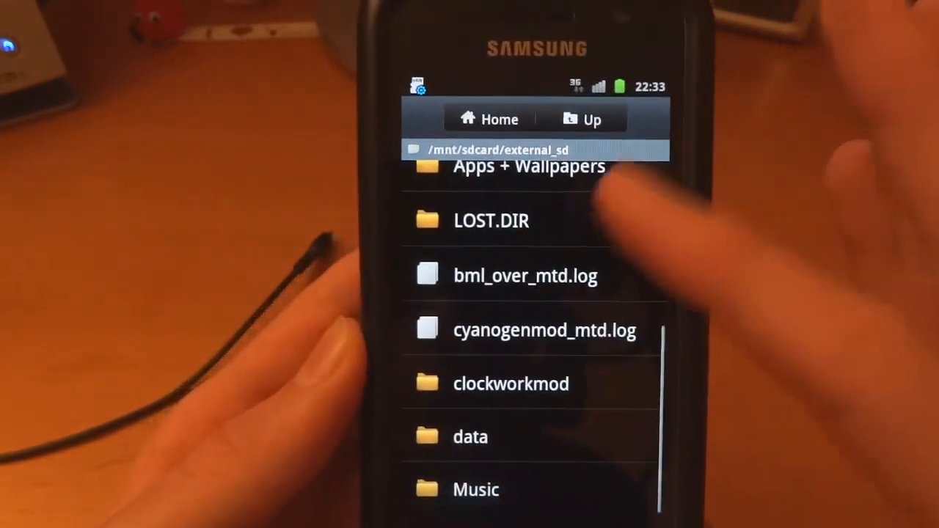
scroll("down", 3)
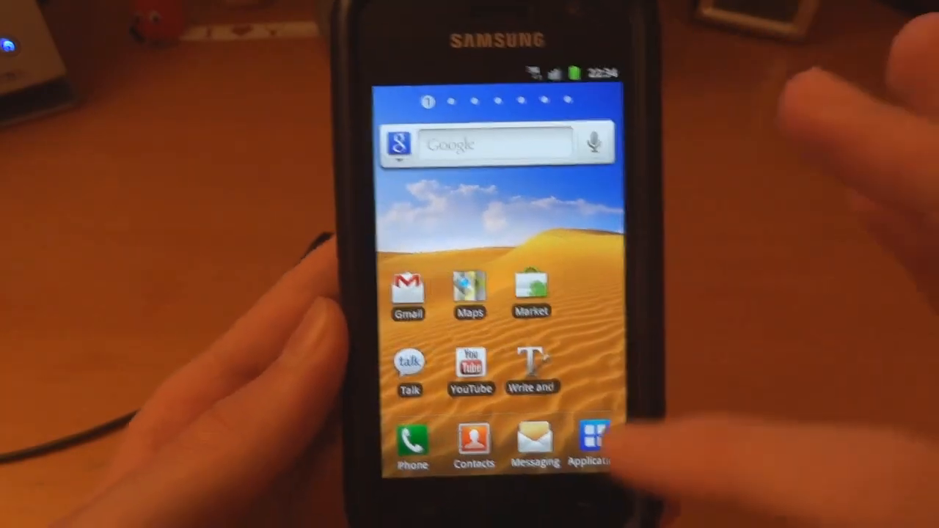
Step: Launch GPS Aids, run Start Setup, and decline the profile popup with No
left_click(590, 440)
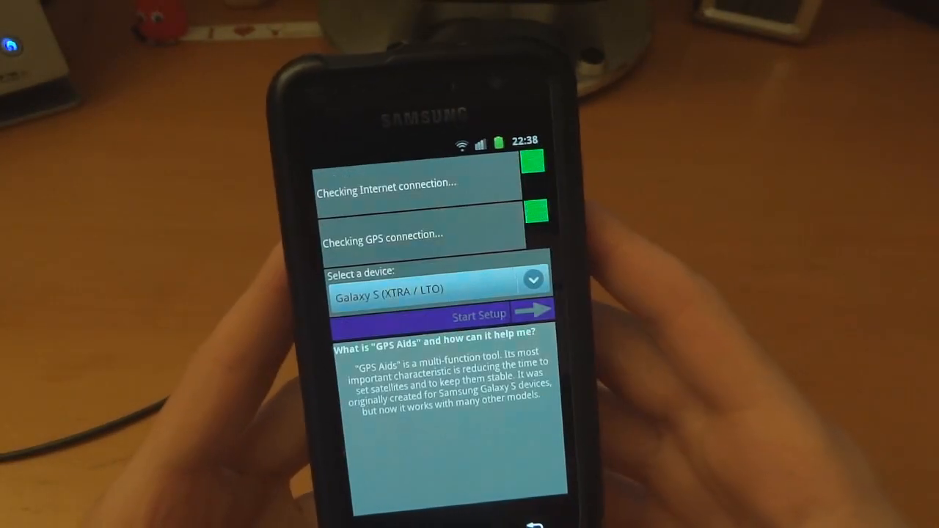
left_click(478, 314)
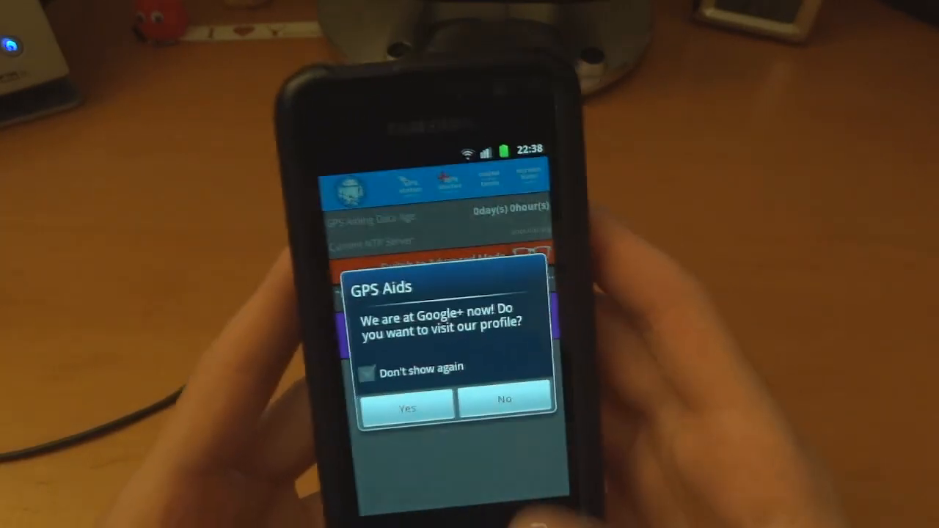
left_click(505, 404)
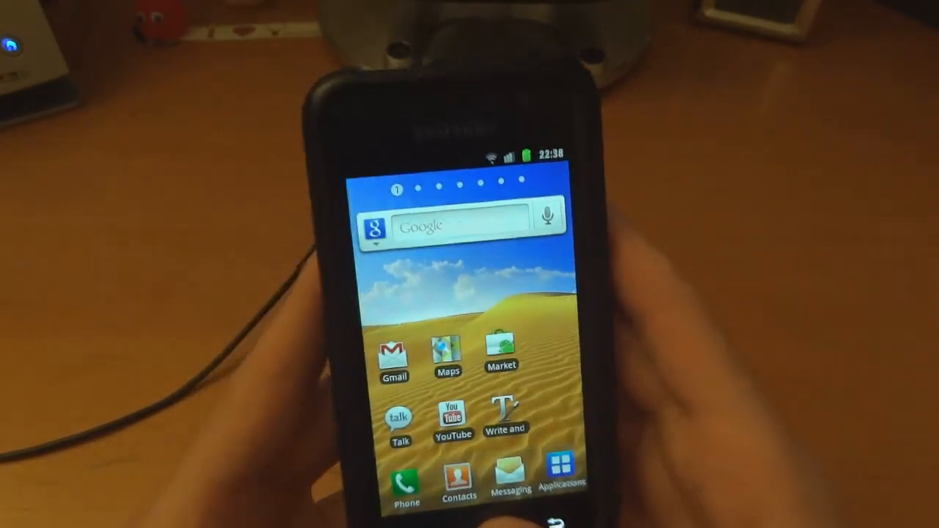